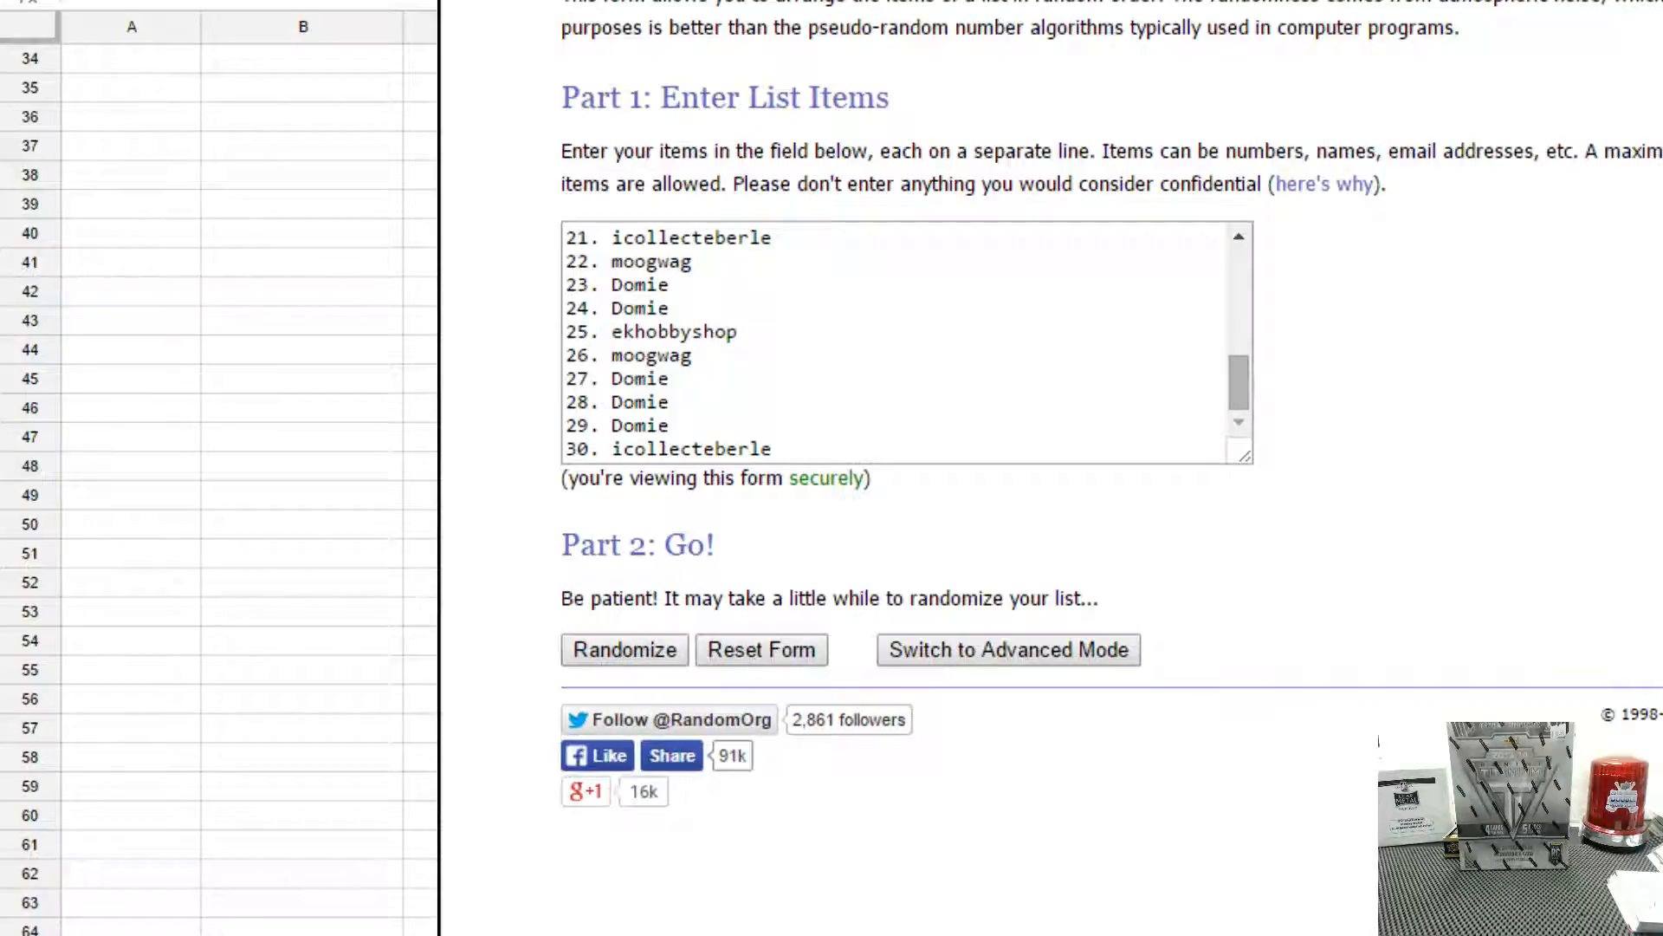
Fill the RANDOM.ORG 'Enter List Items' box with the 30 numbered participant names.
text(Philadelphia Flyers)
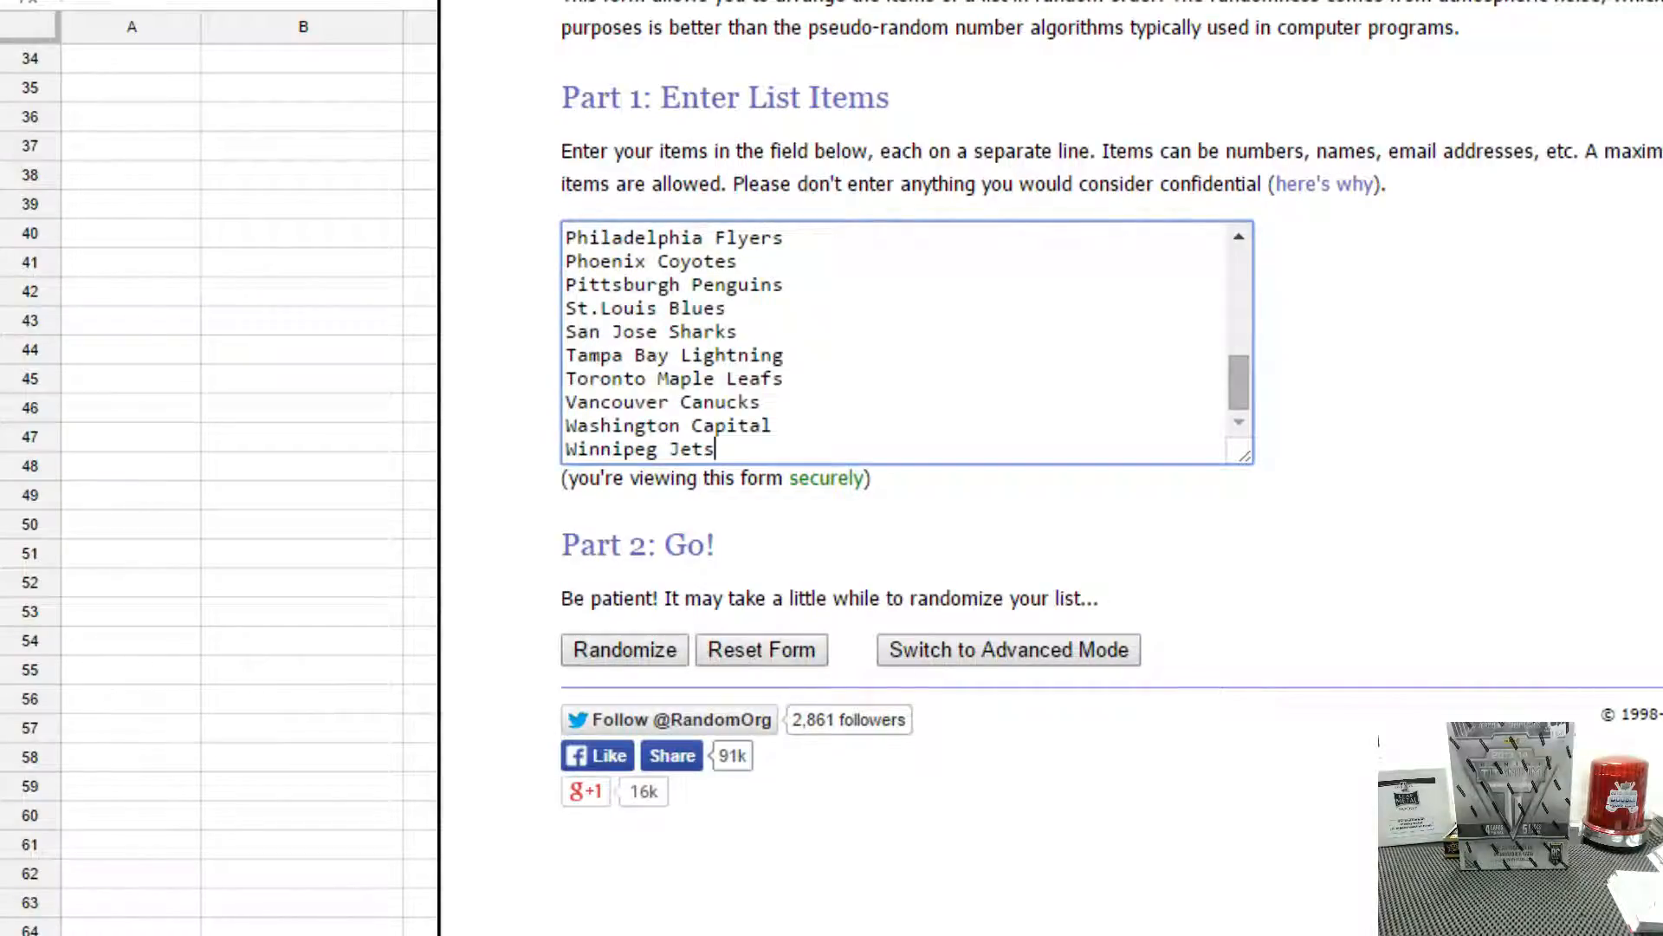
click(624, 649)
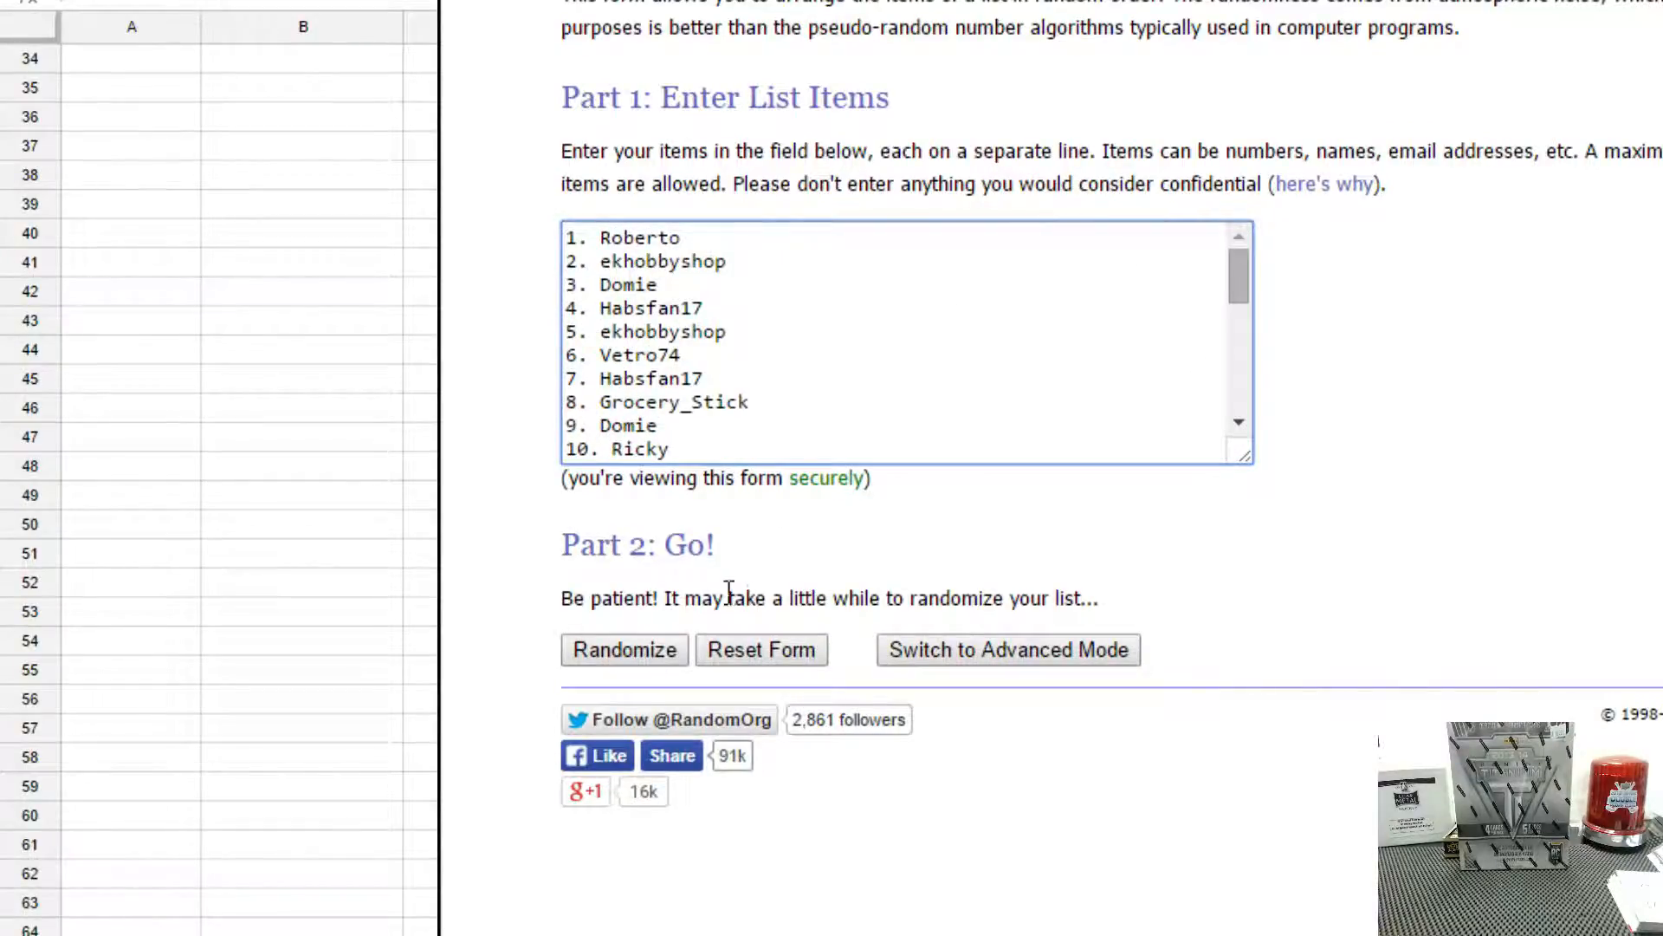
Randomize the participant names, re-shuffle twice with Again!, and copy the third ordering.
click(624, 649)
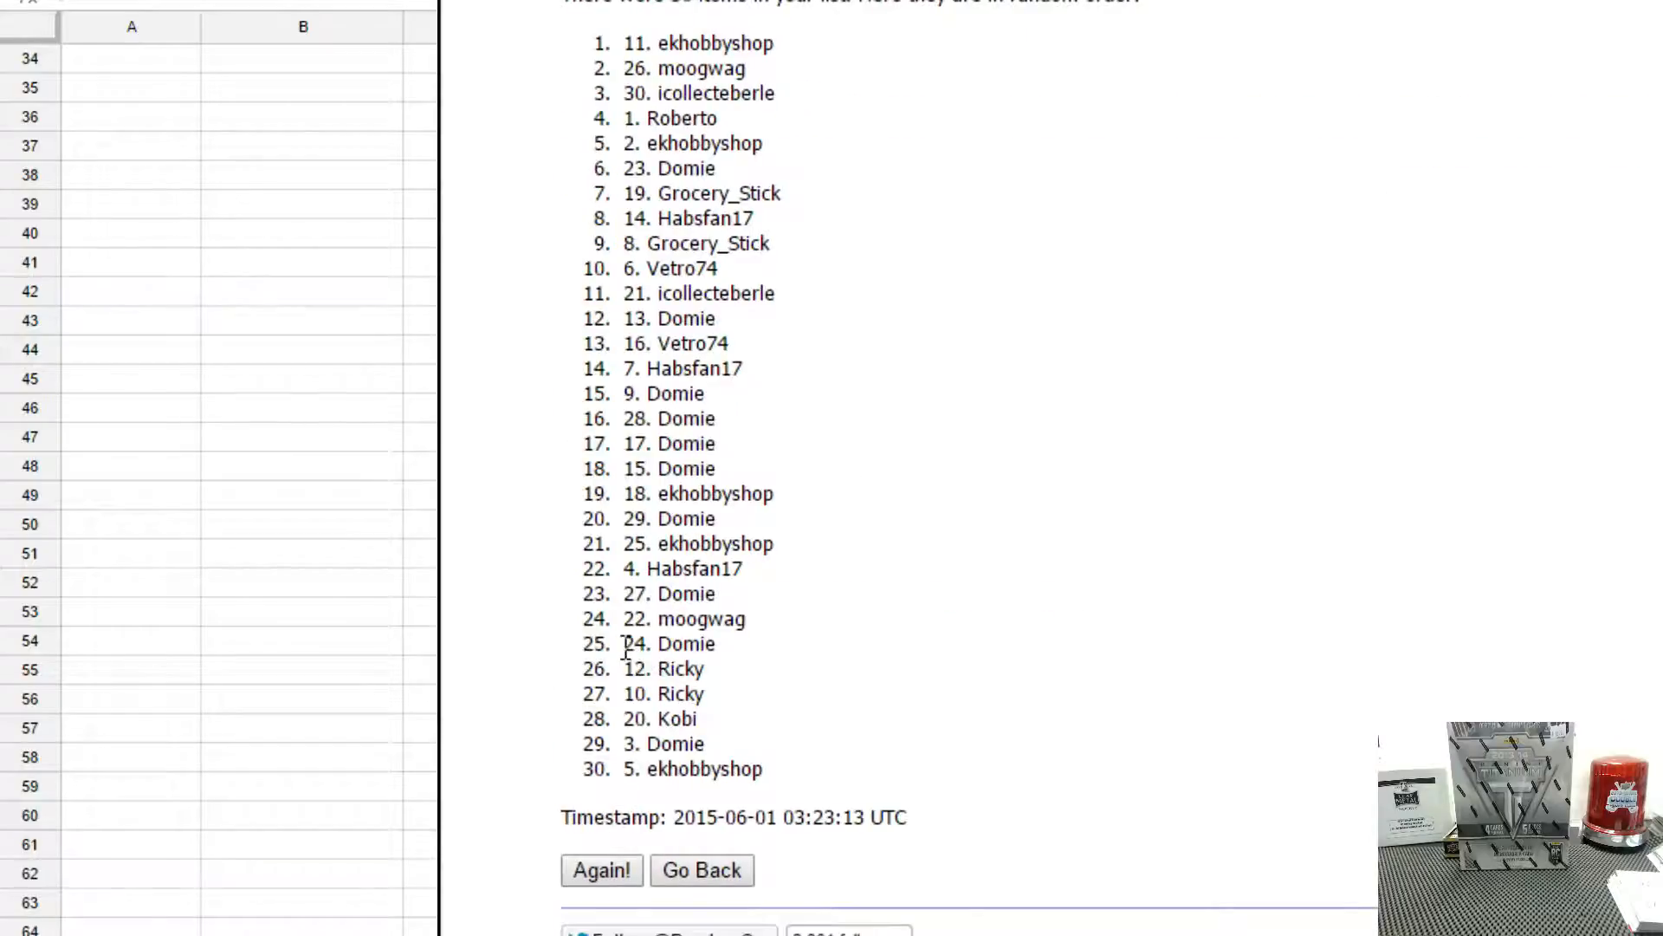
click(601, 870)
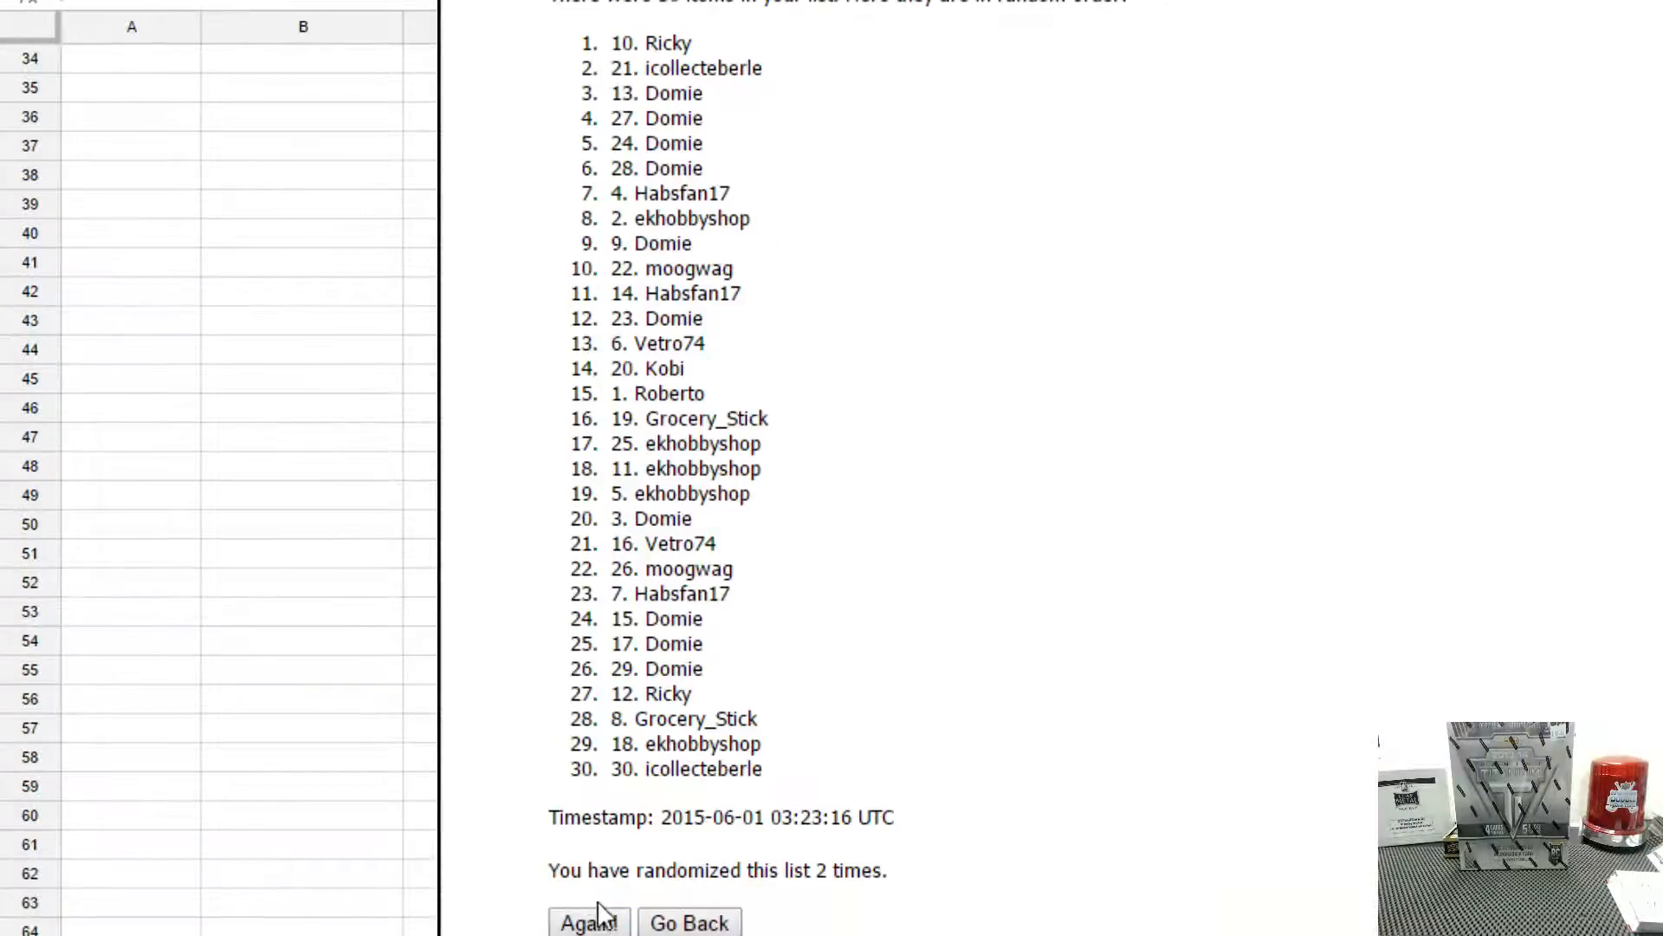
click(588, 921)
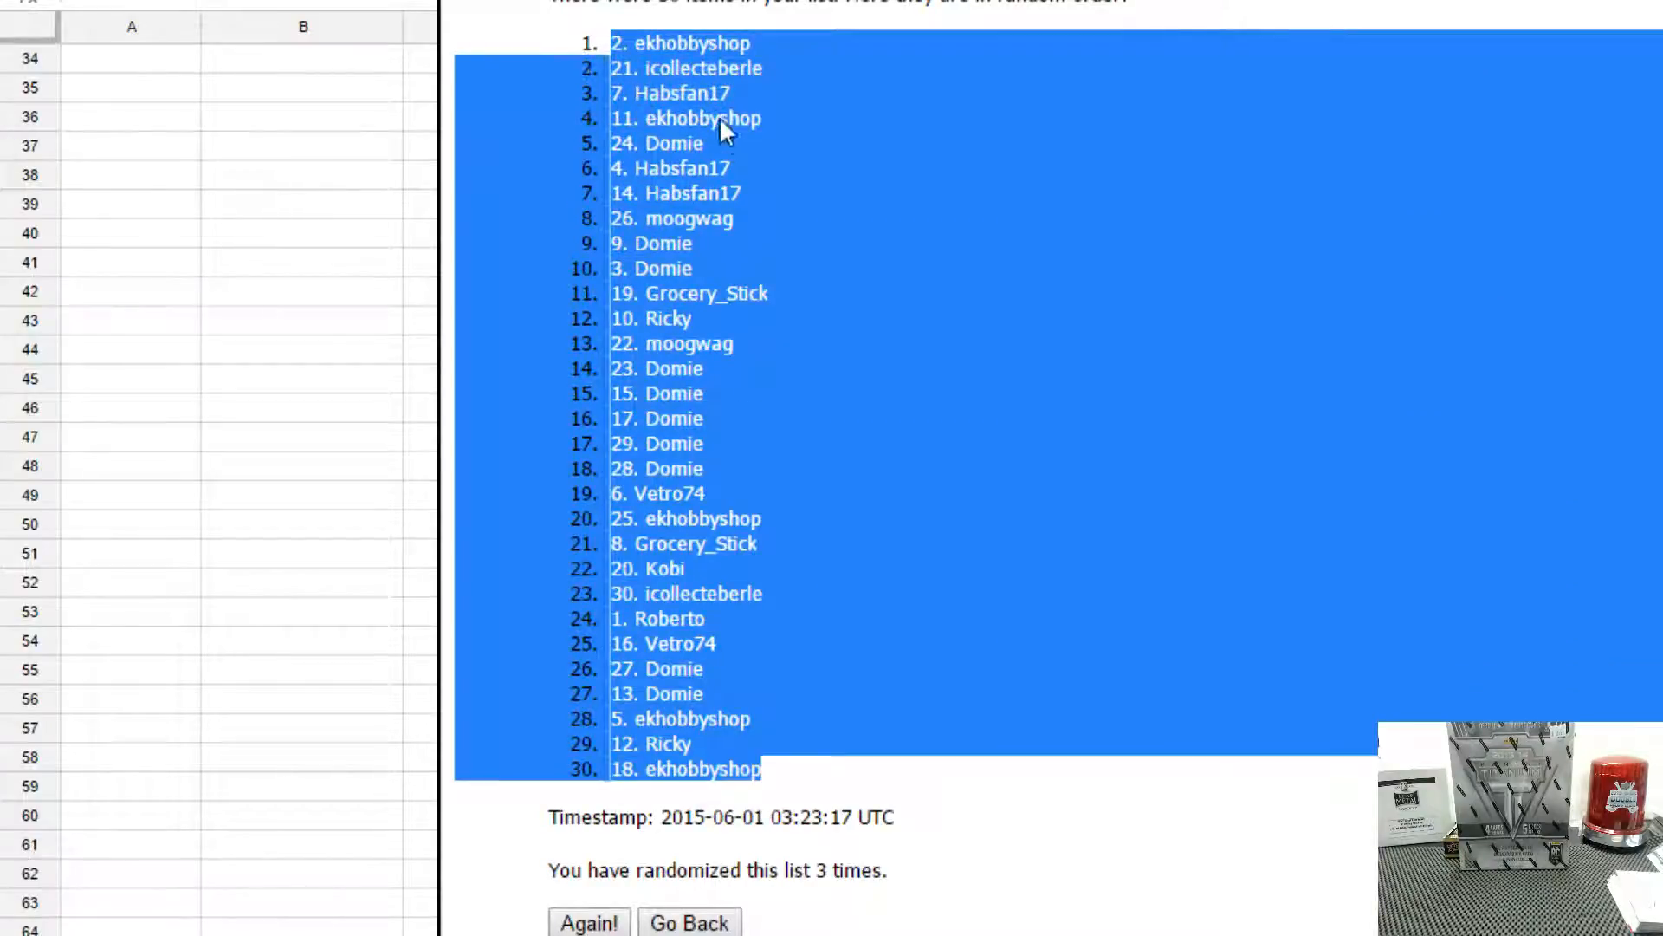
right_click(132, 58)
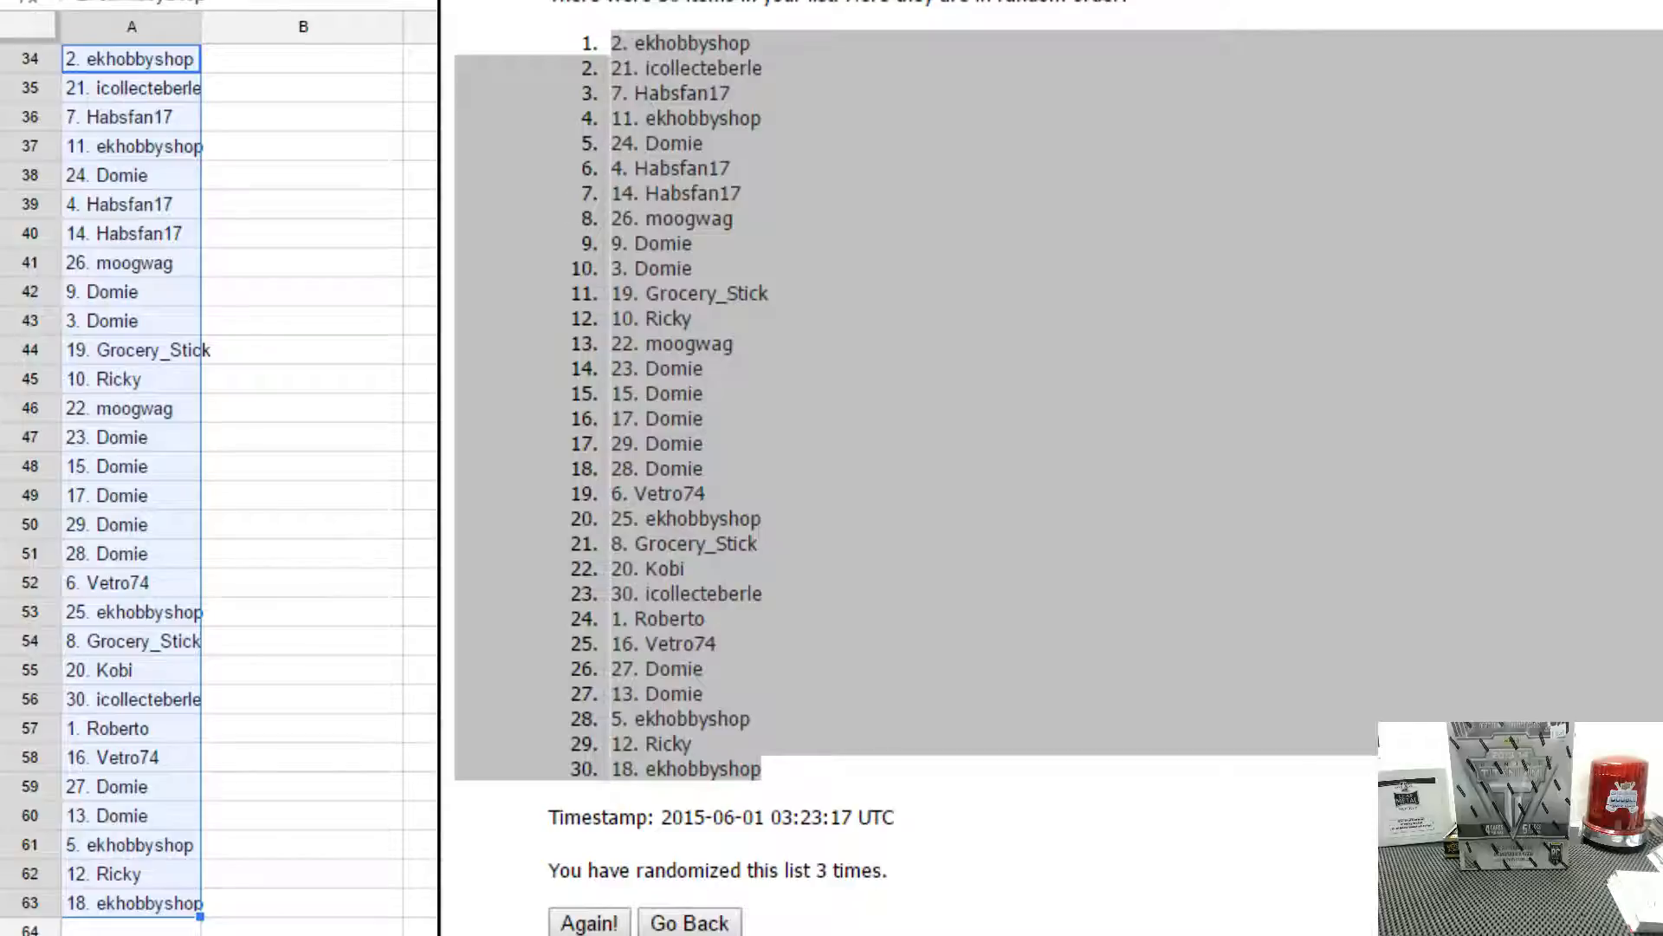
Return to the entry form and shuffle the 30 hockey teams three times.
click(689, 921)
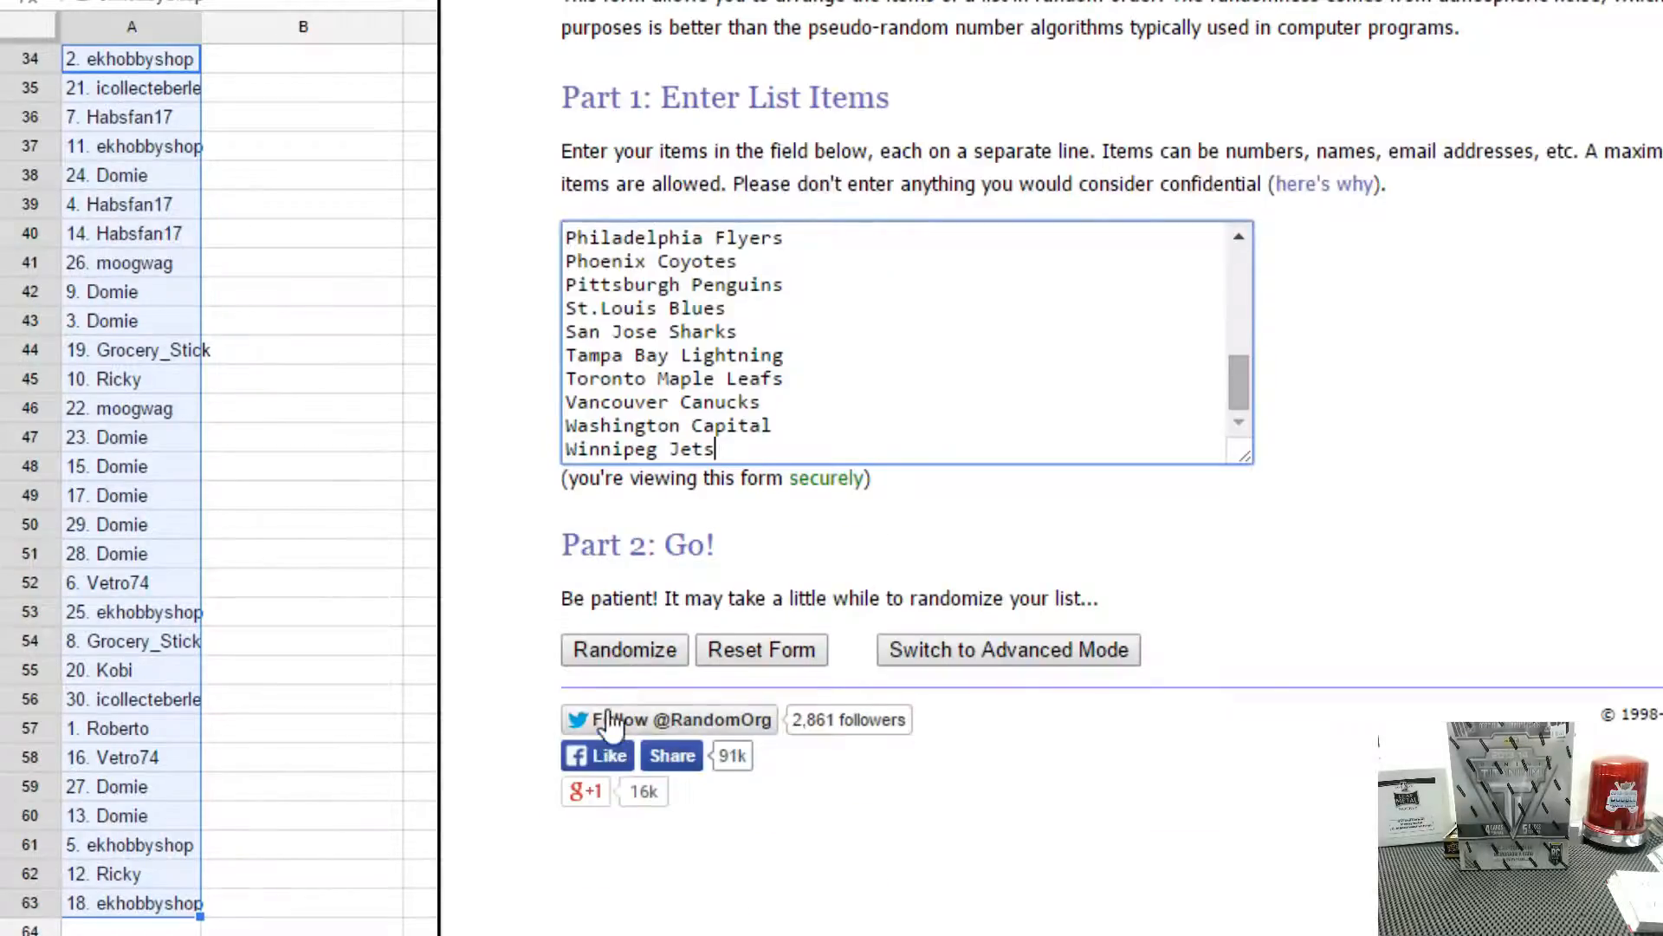
click(623, 649)
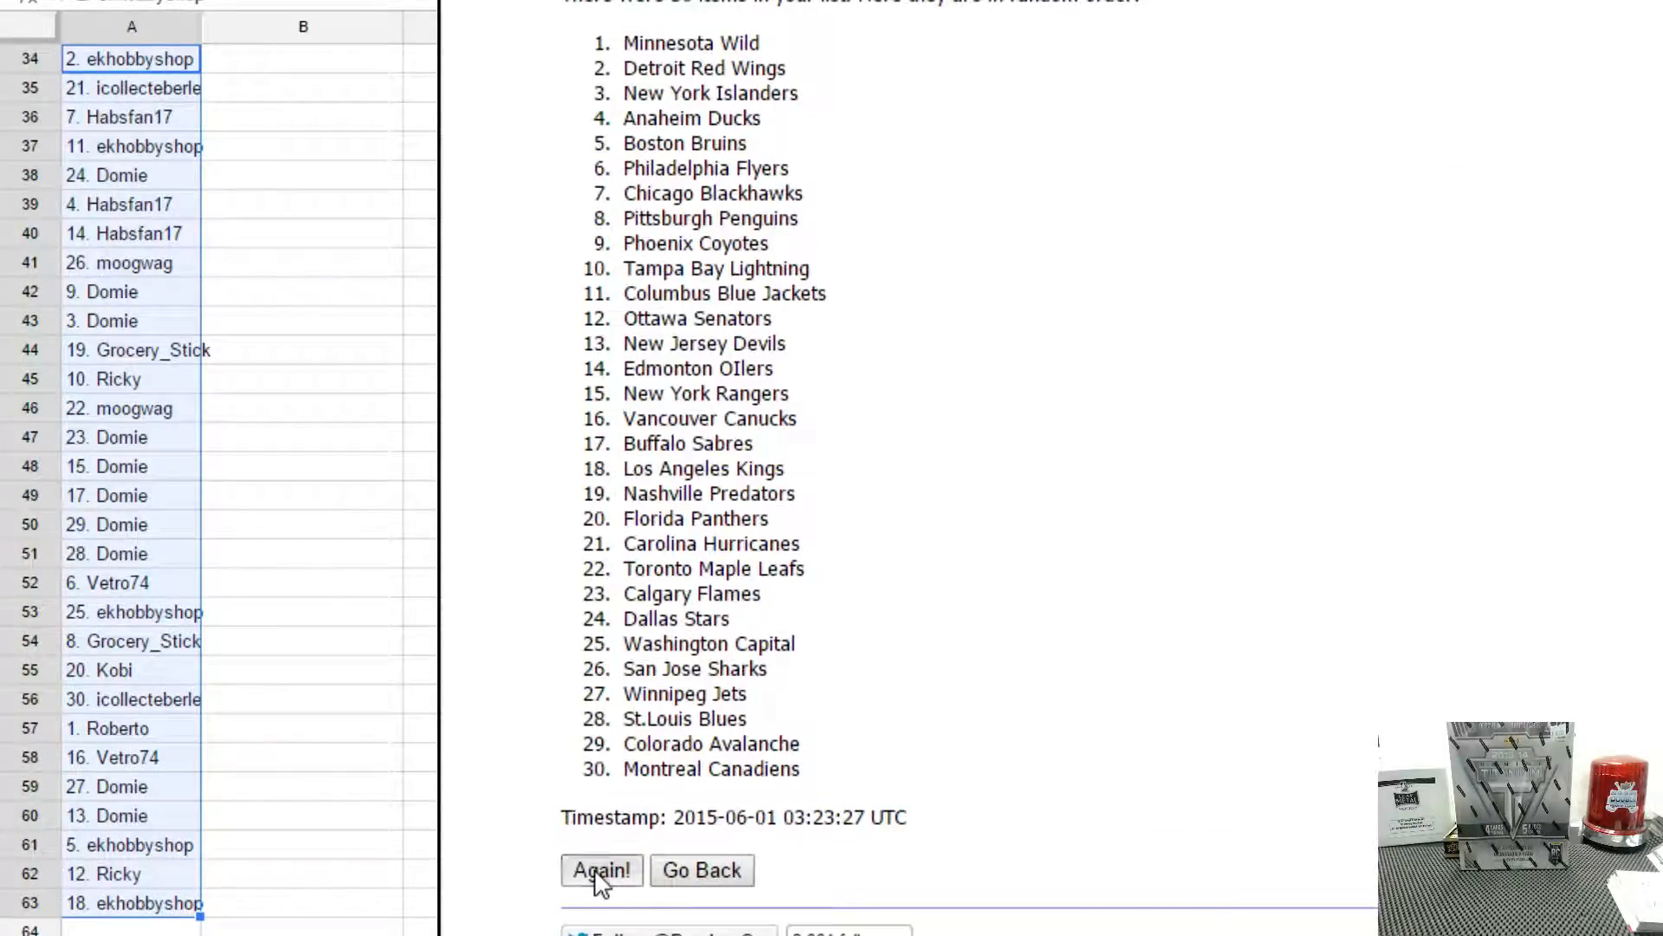
click(600, 870)
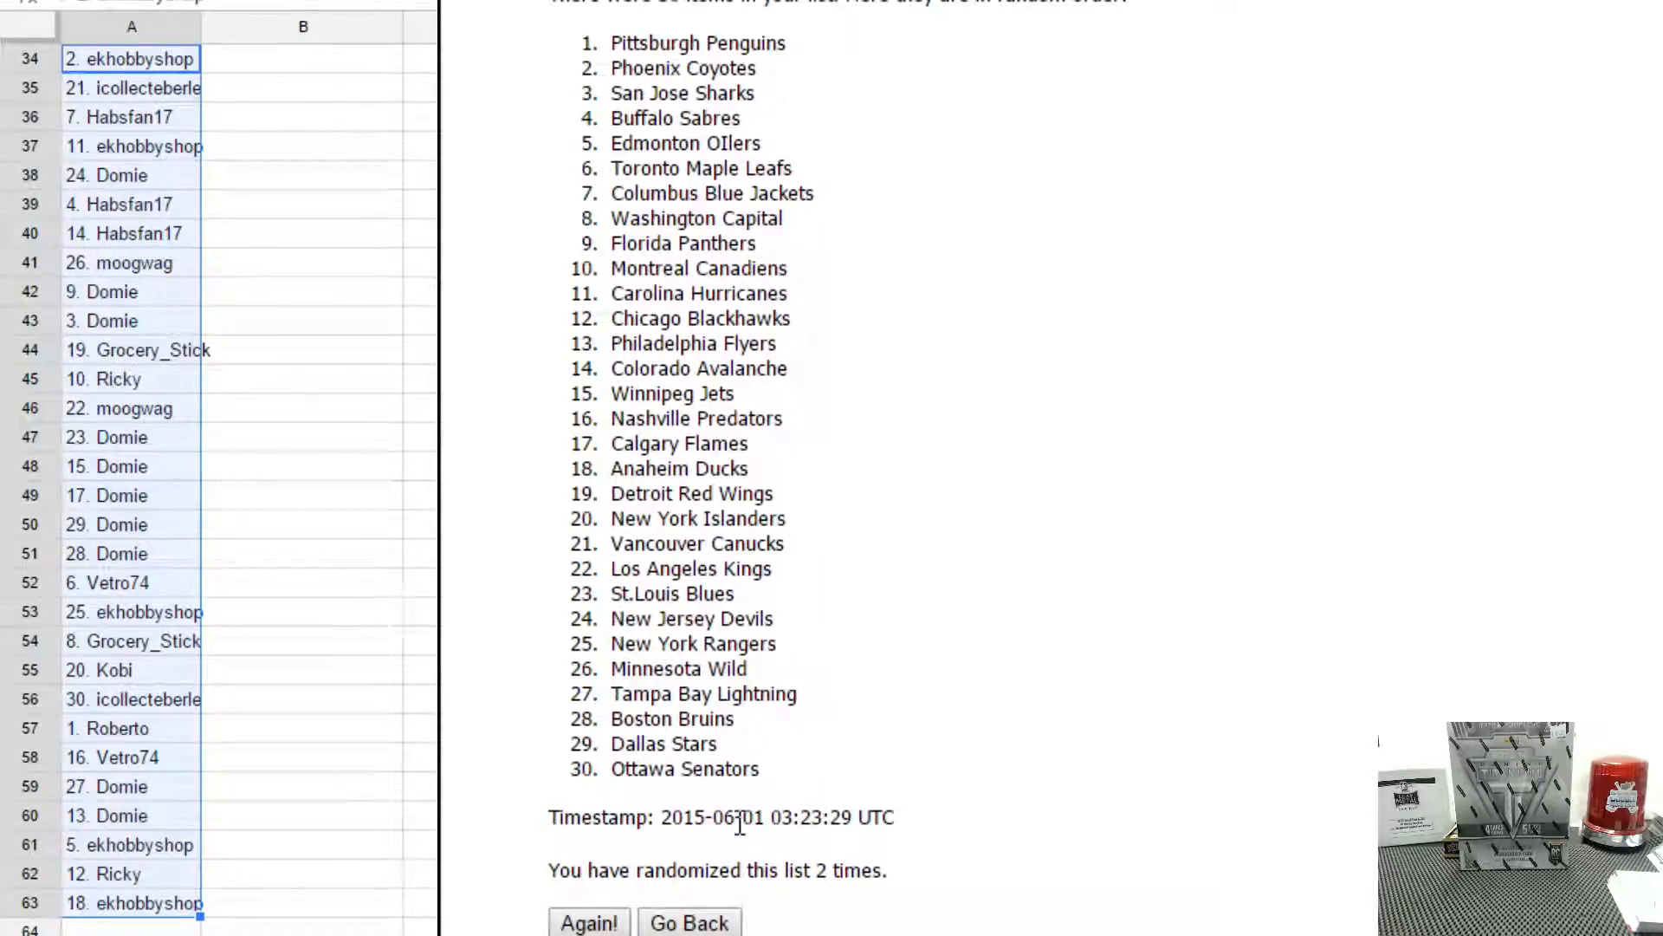
click(589, 922)
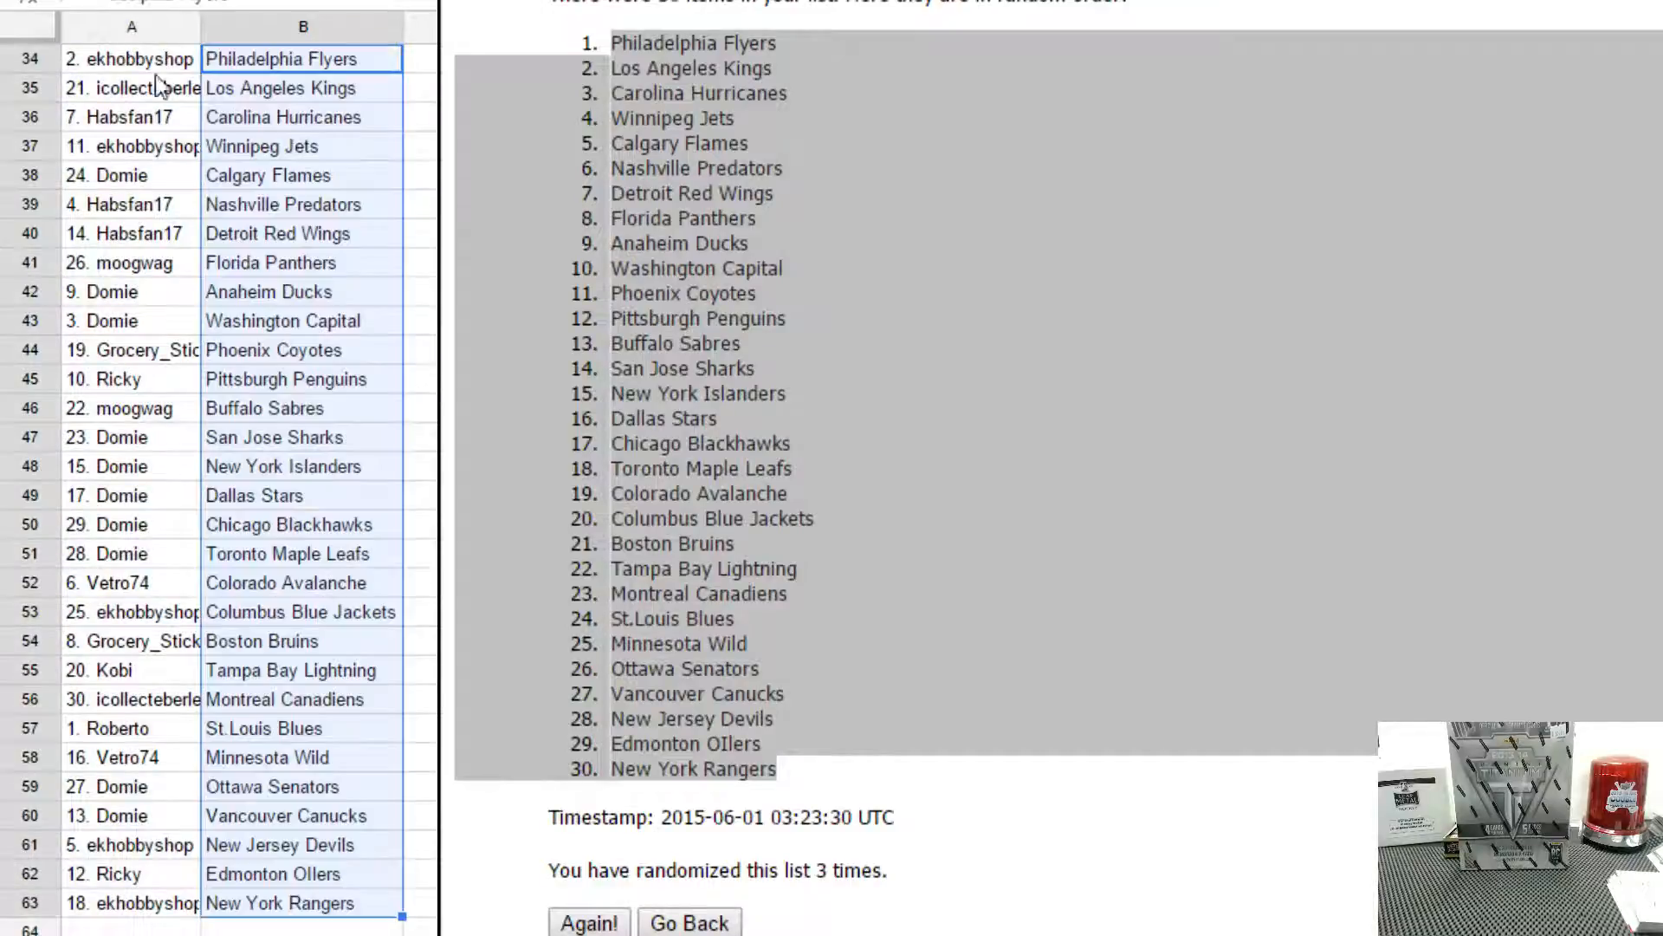
click(131, 58)
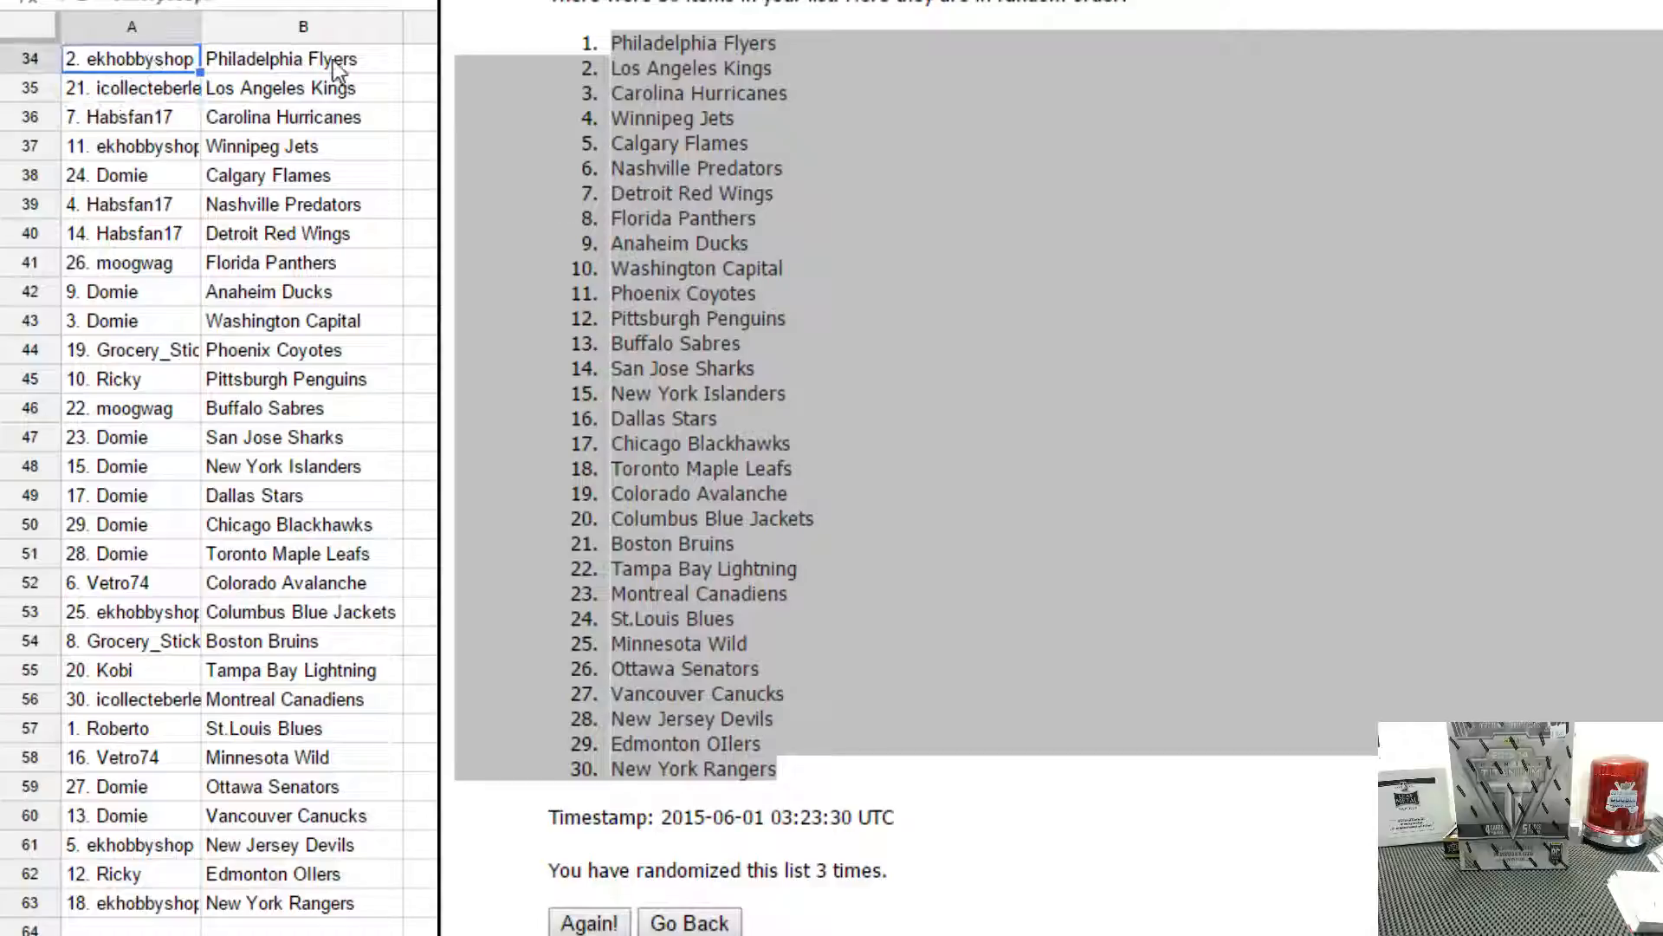
click(131, 87)
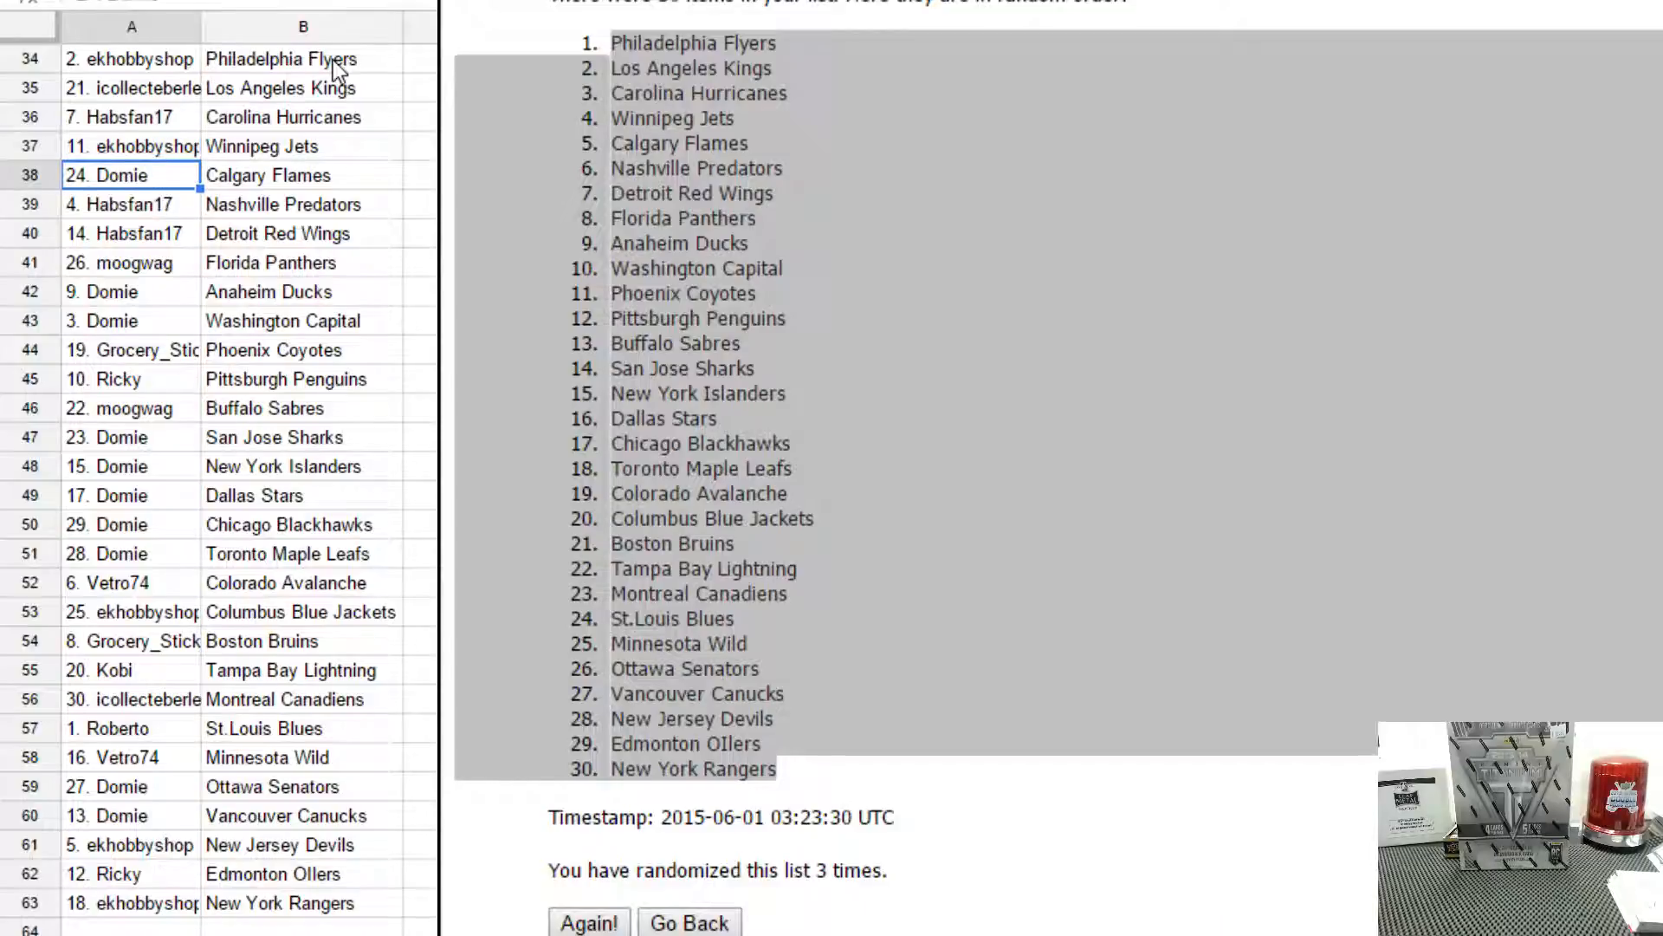
click(130, 232)
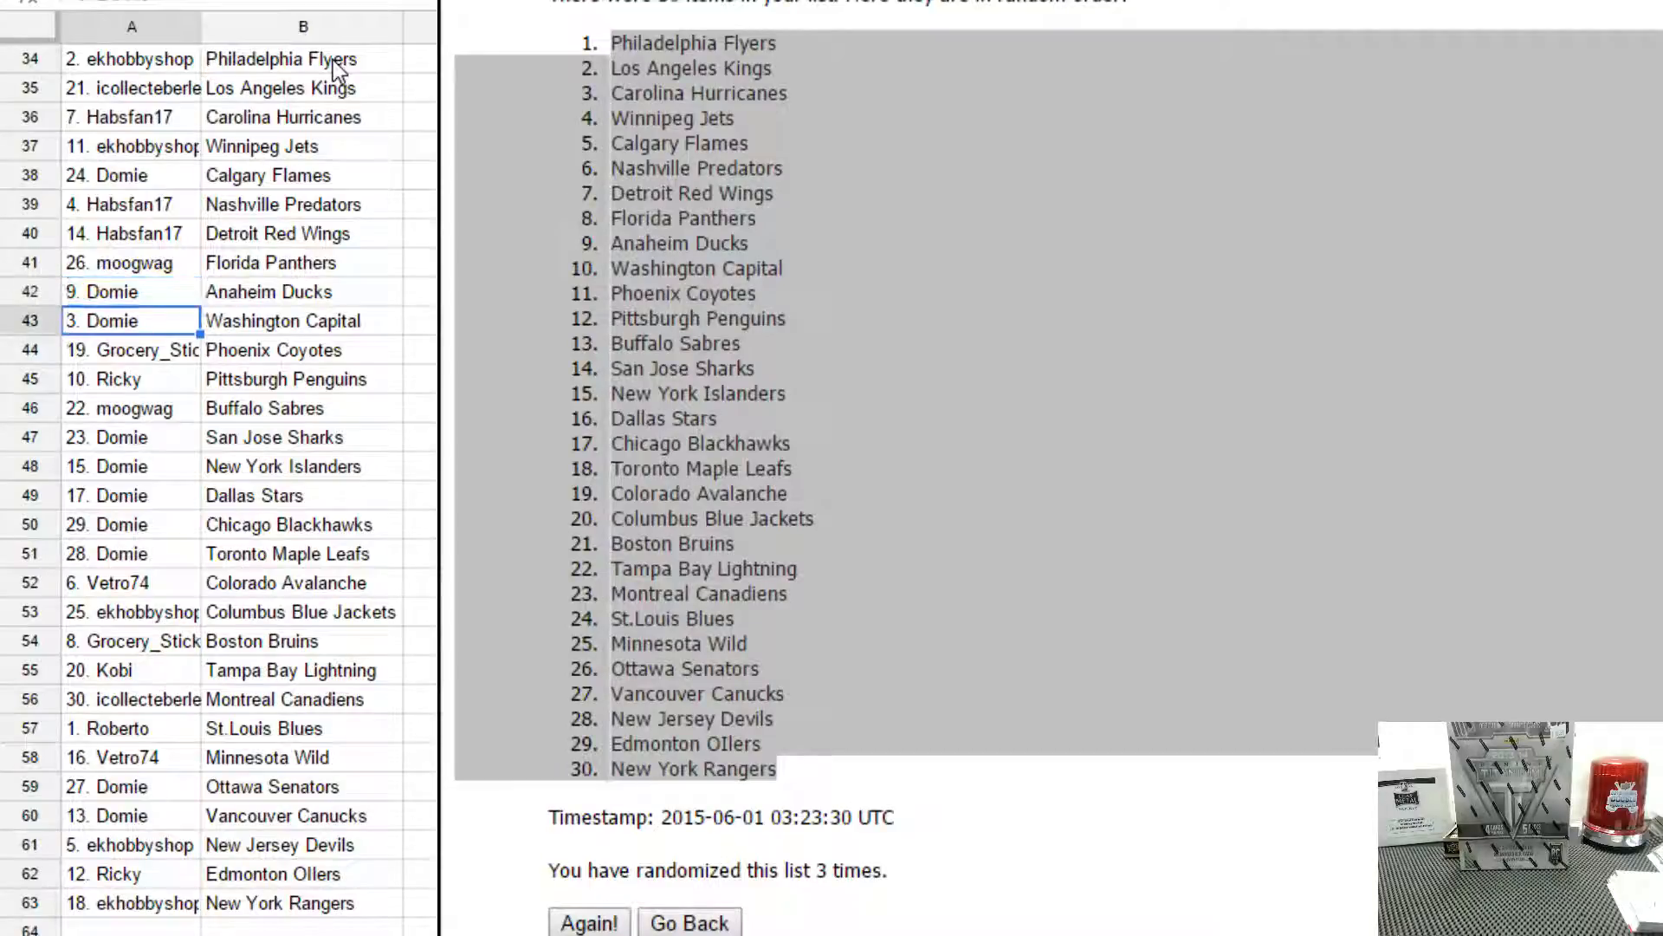
click(131, 350)
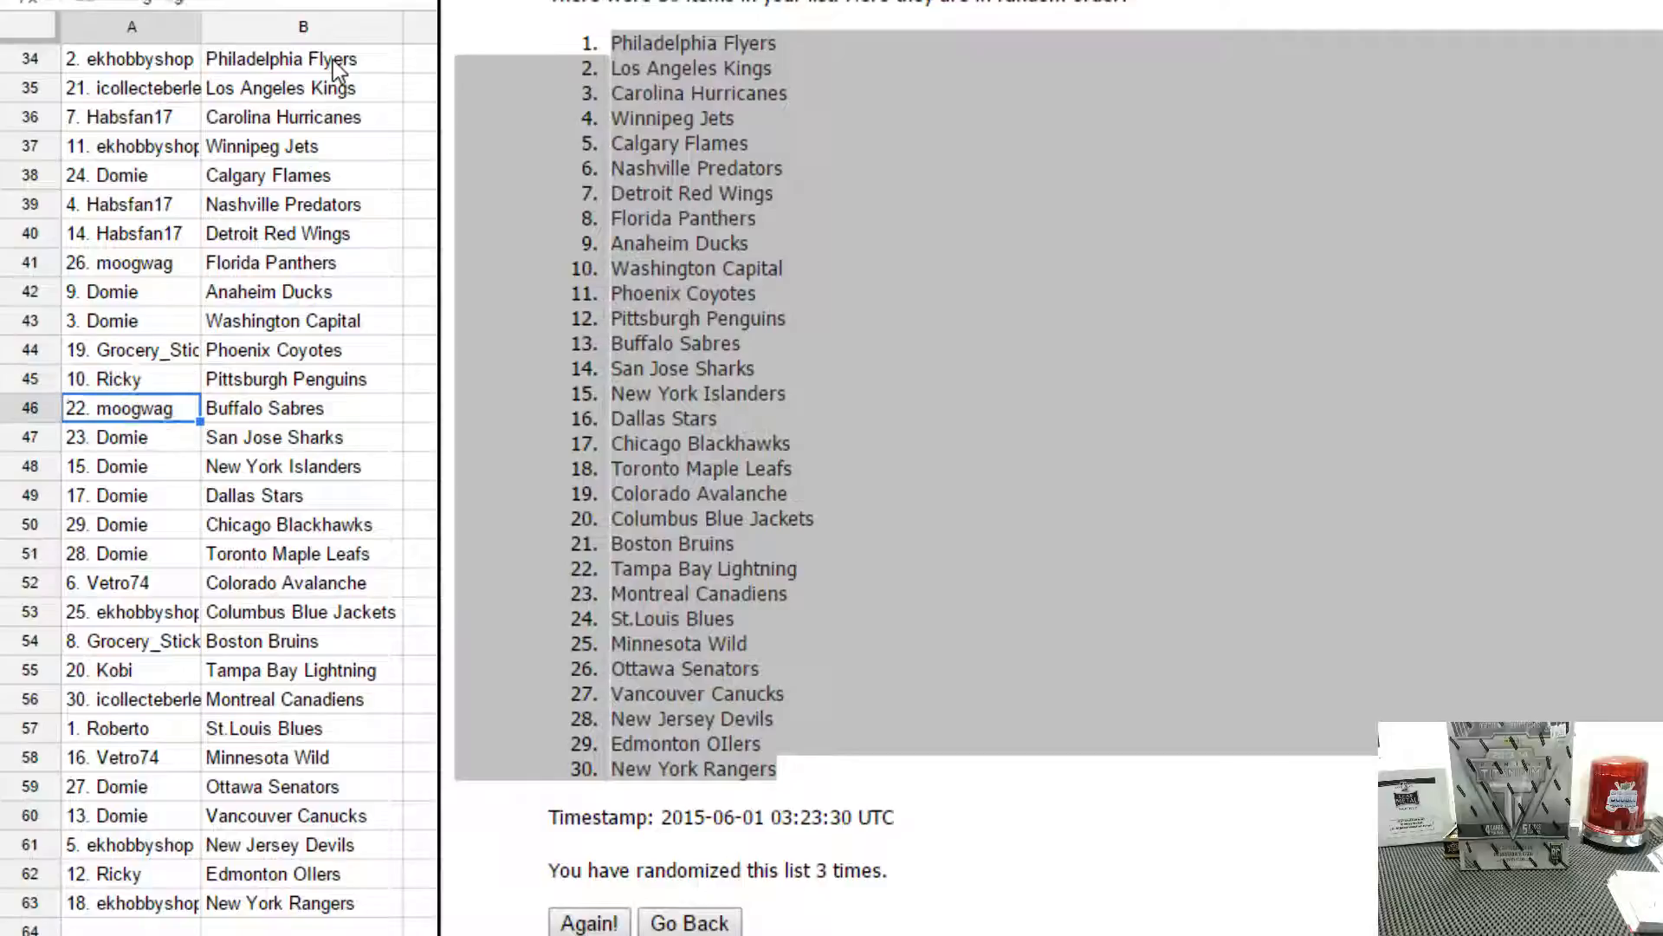
click(131, 436)
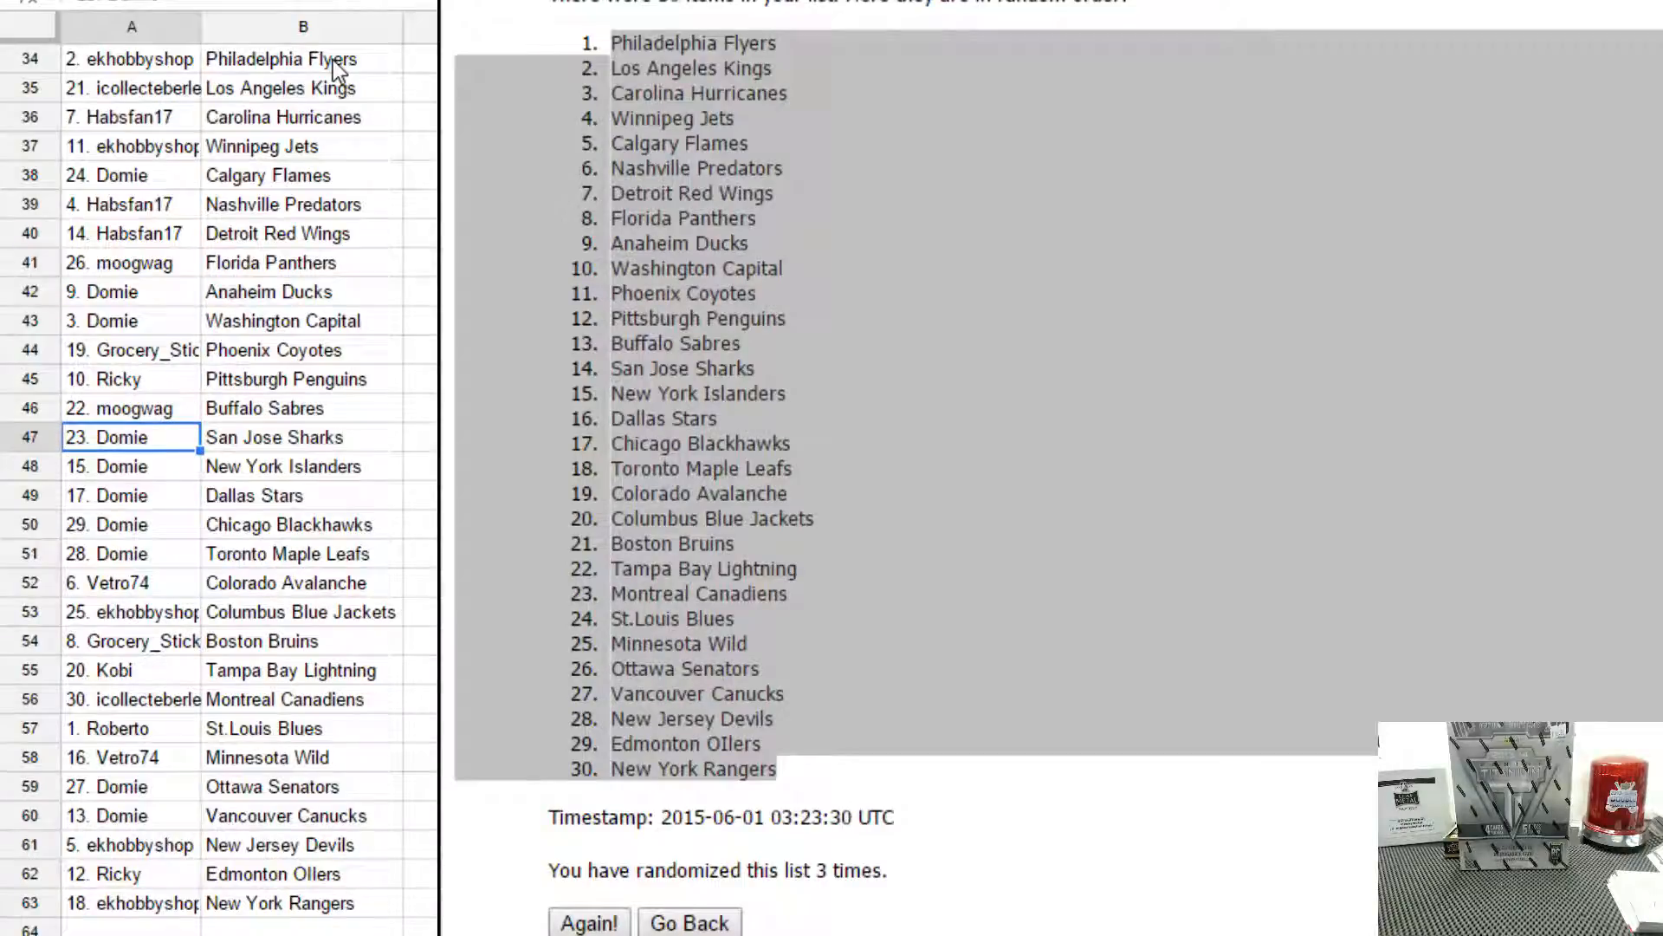
click(131, 495)
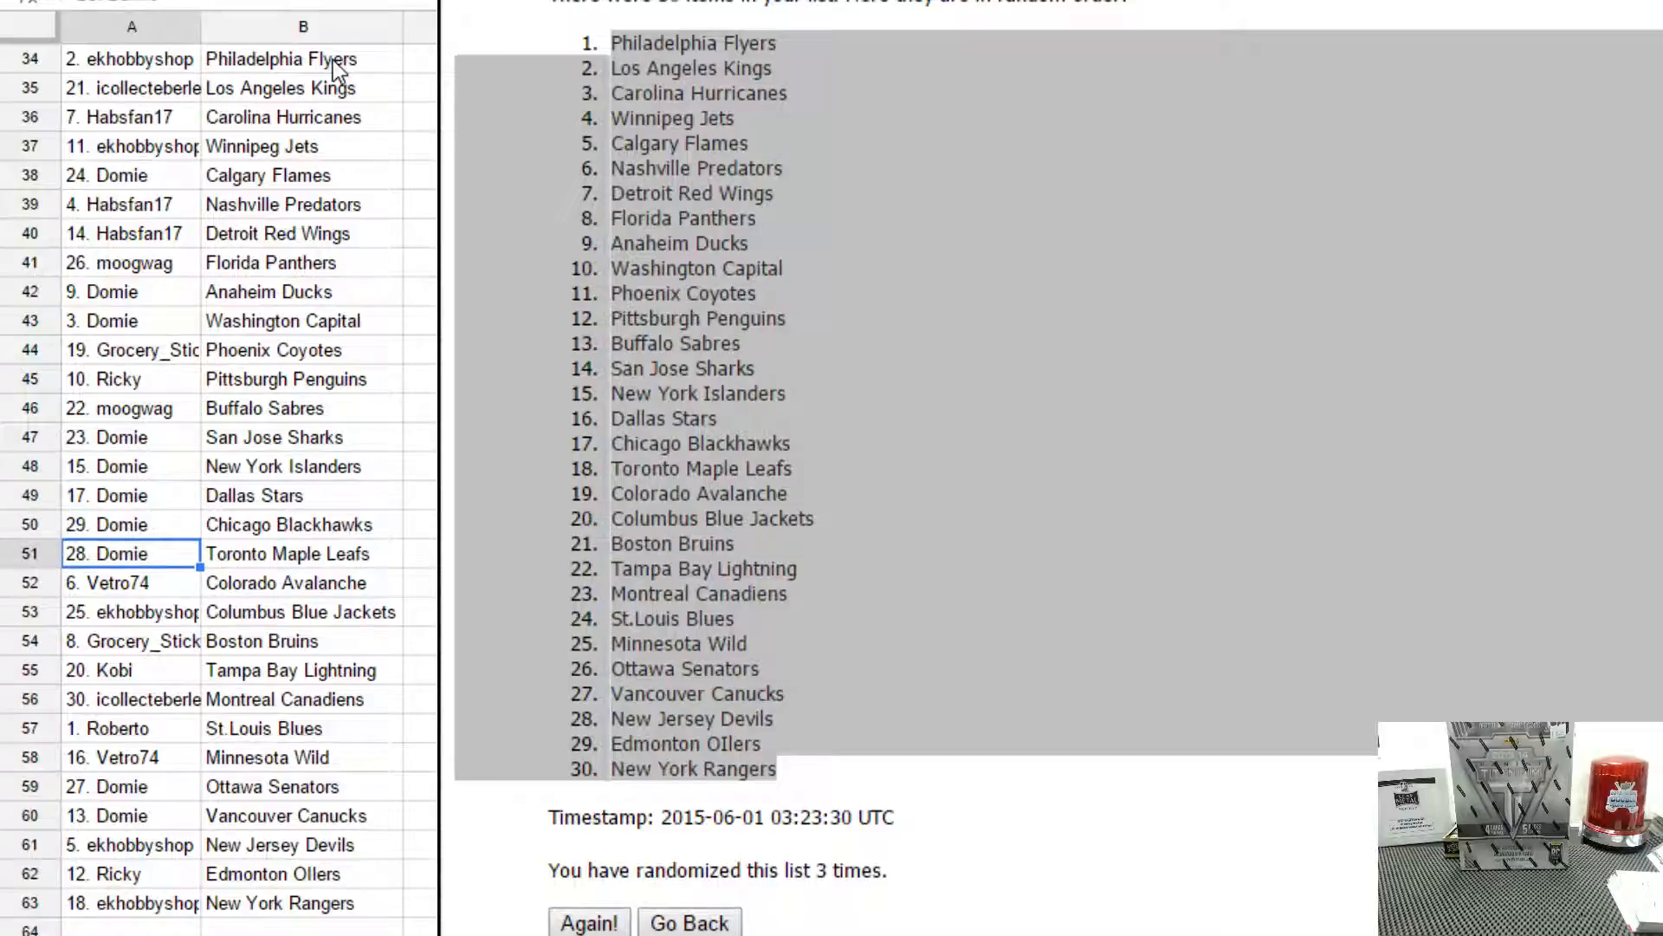
click(106, 582)
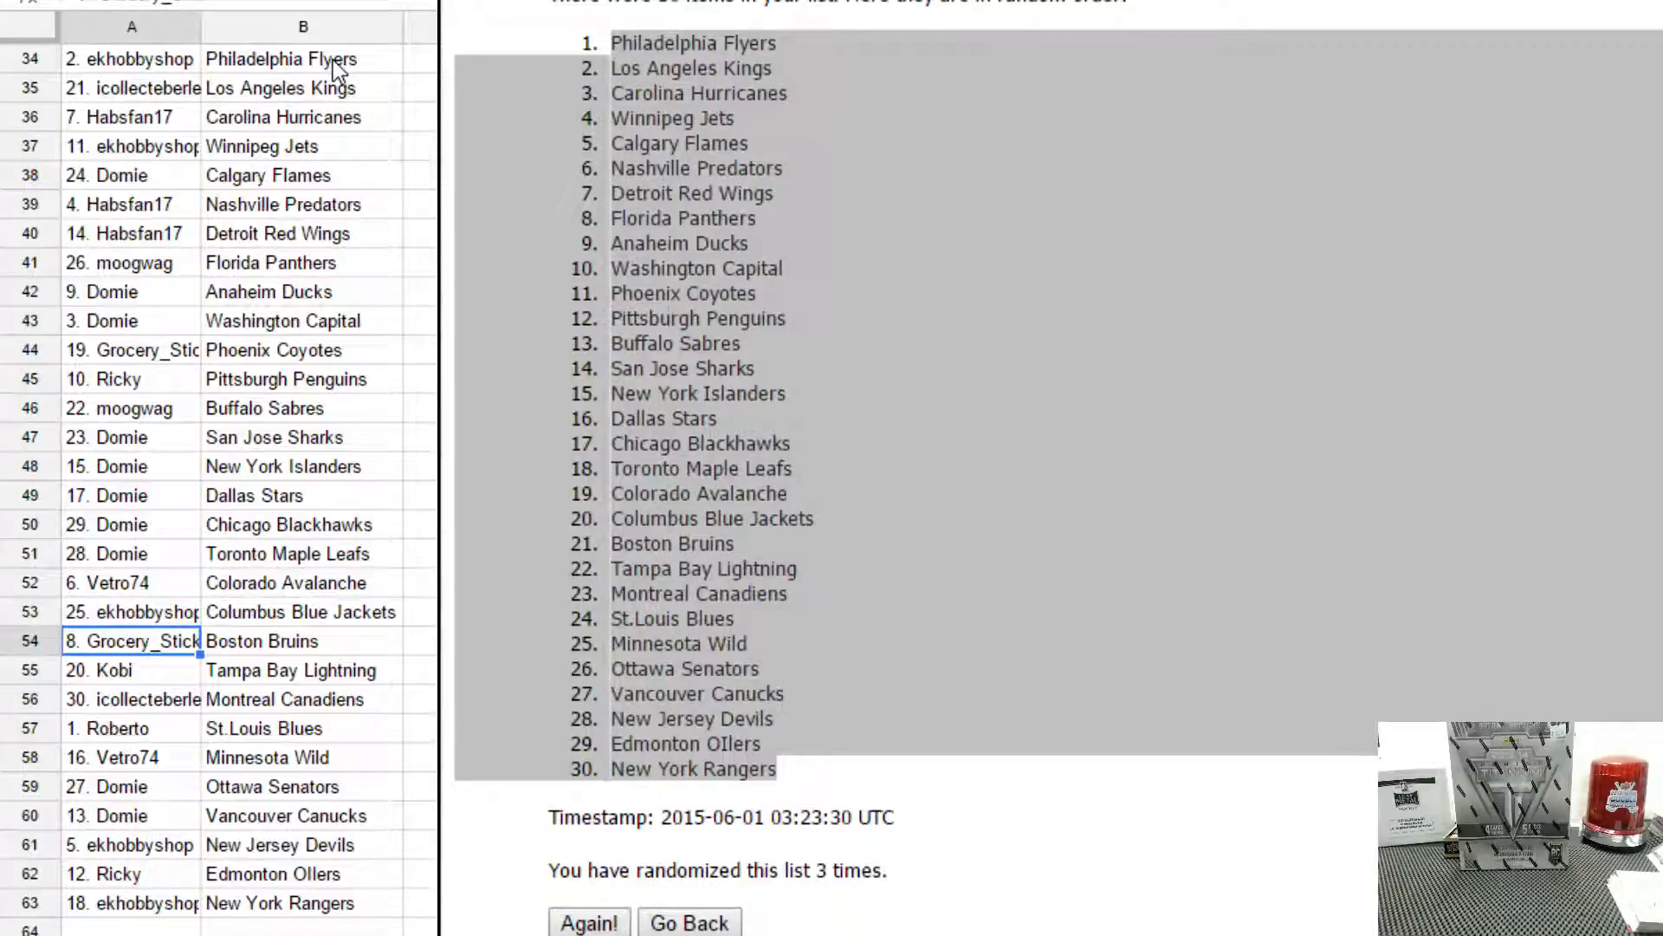
click(132, 699)
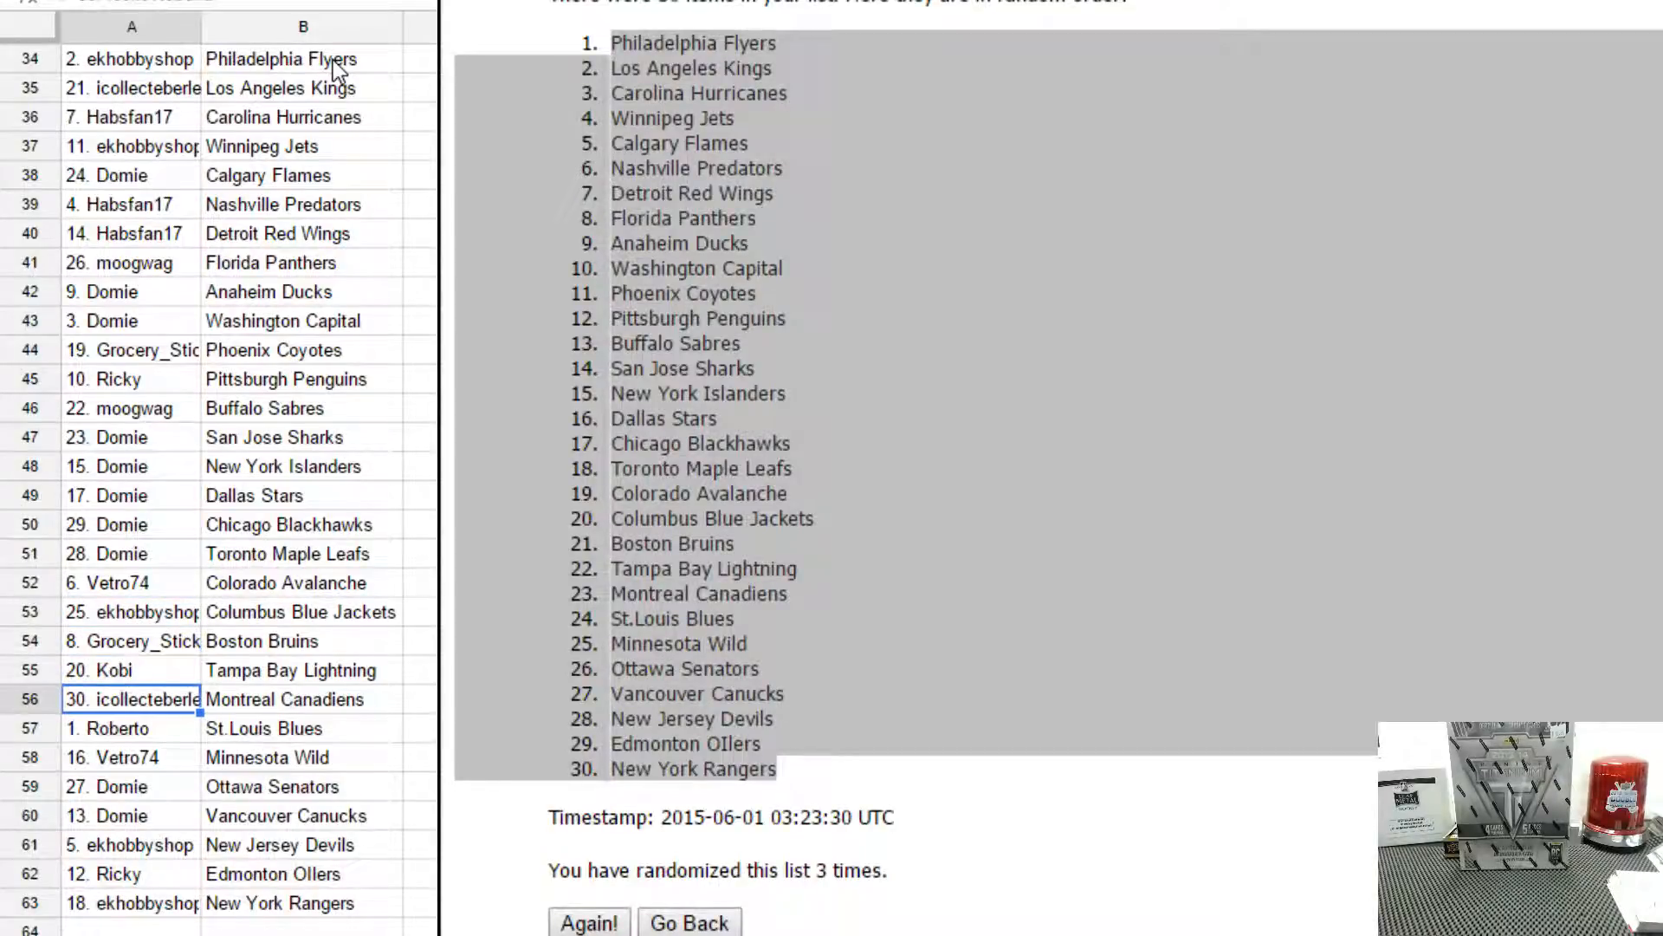
click(111, 757)
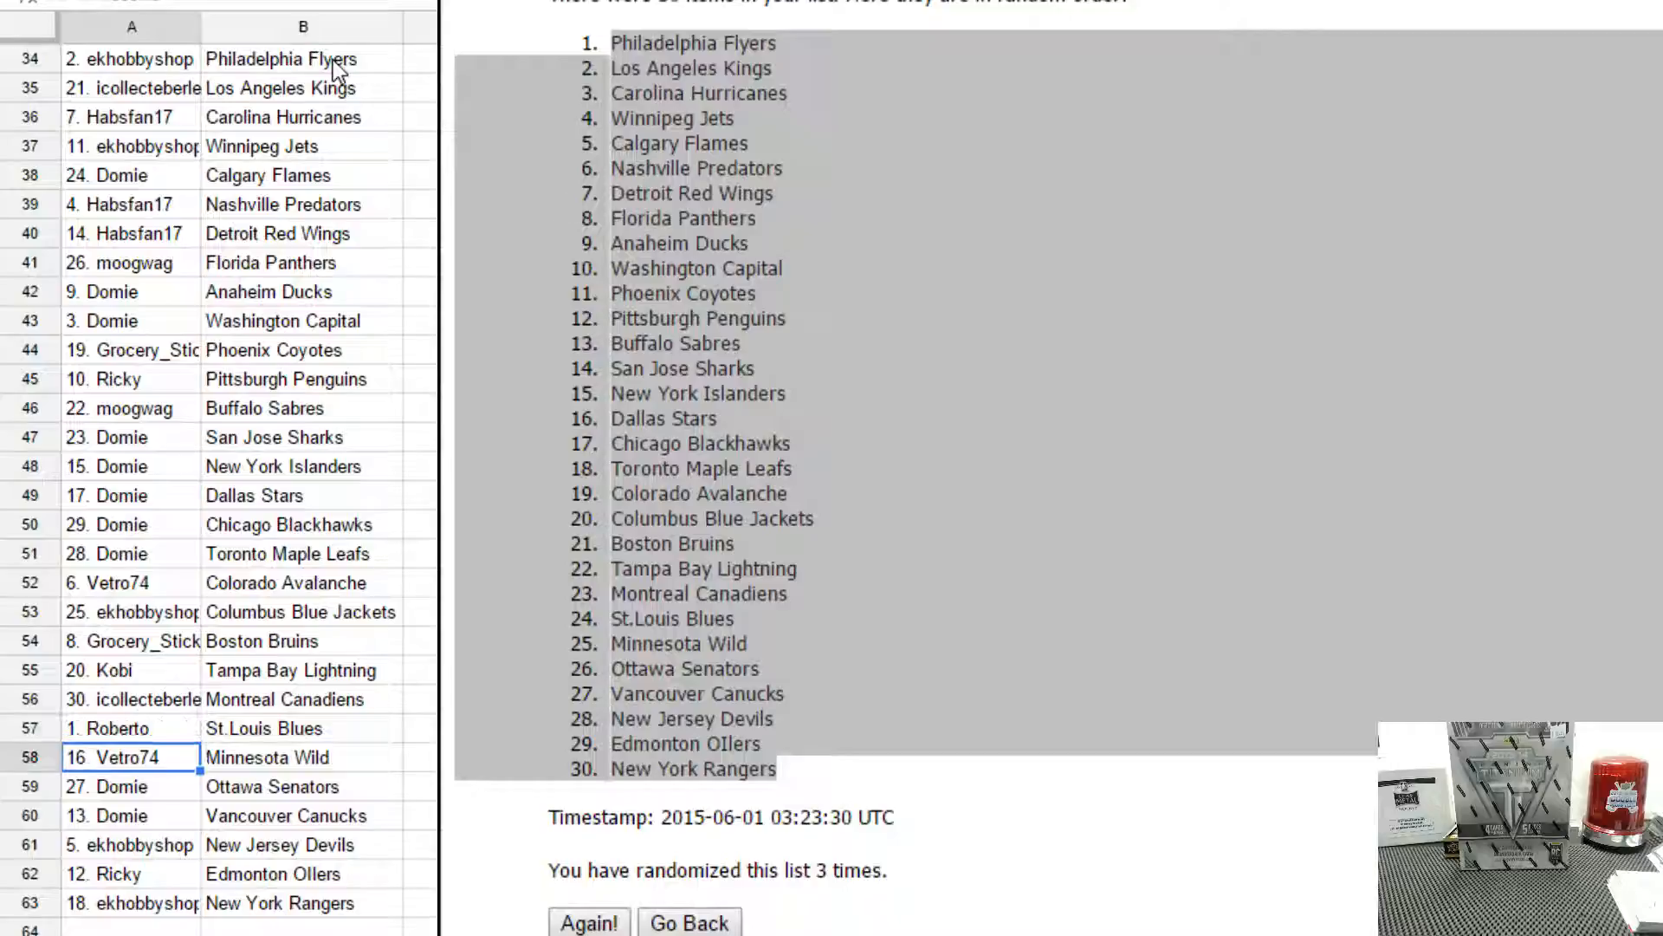
click(129, 786)
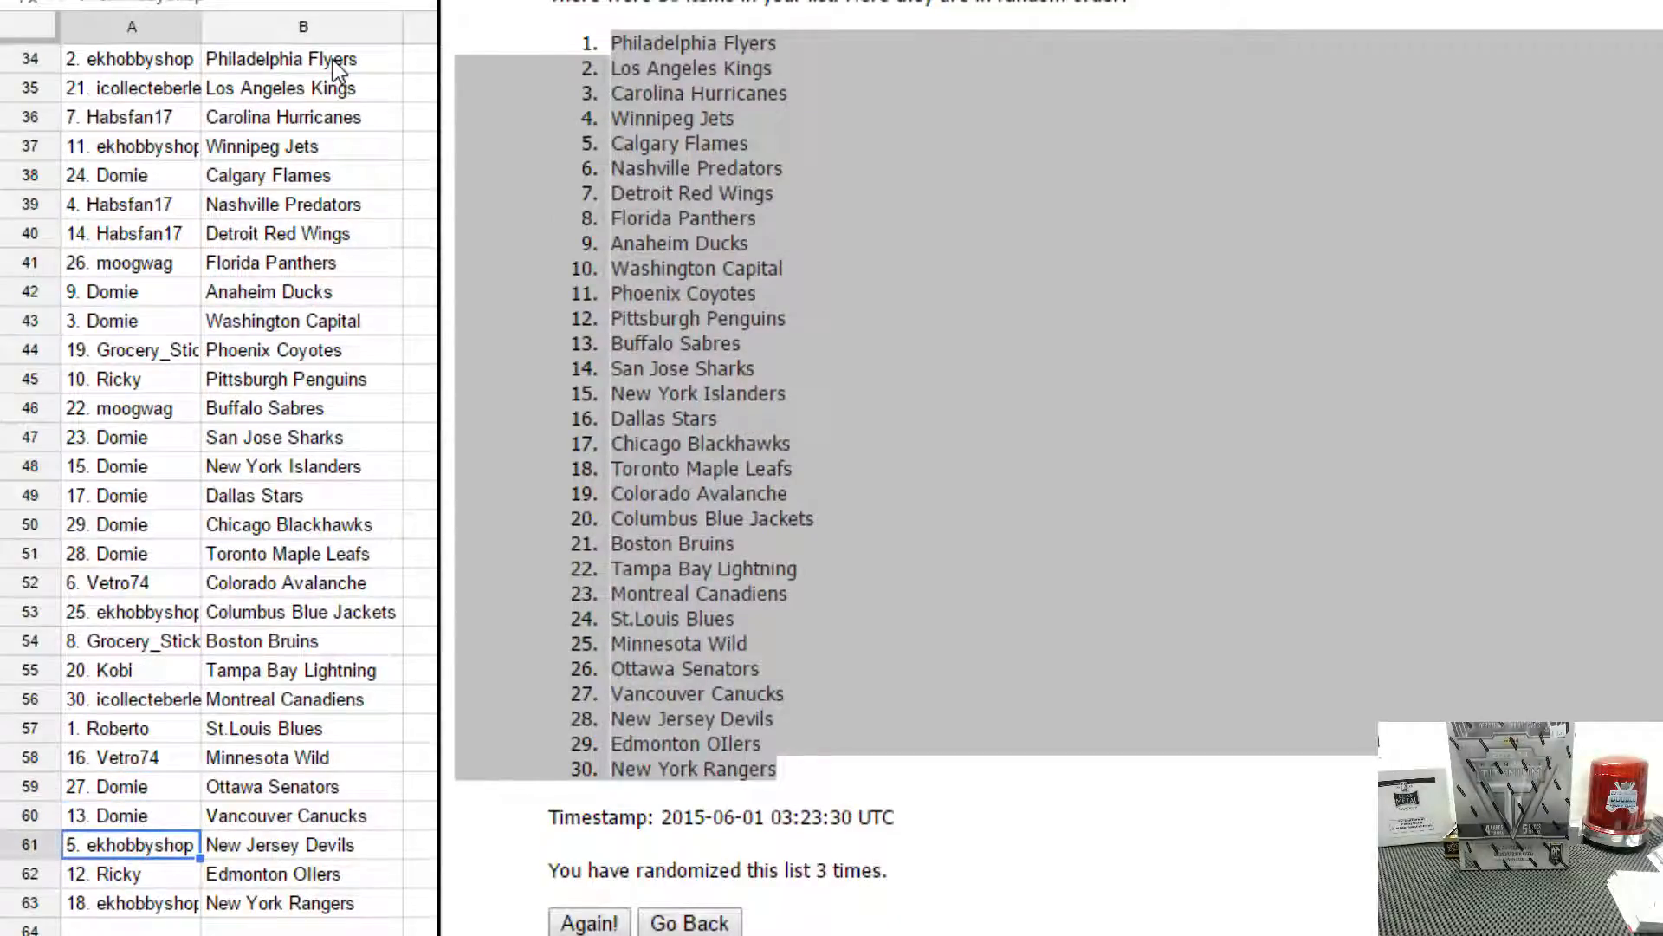
click(131, 873)
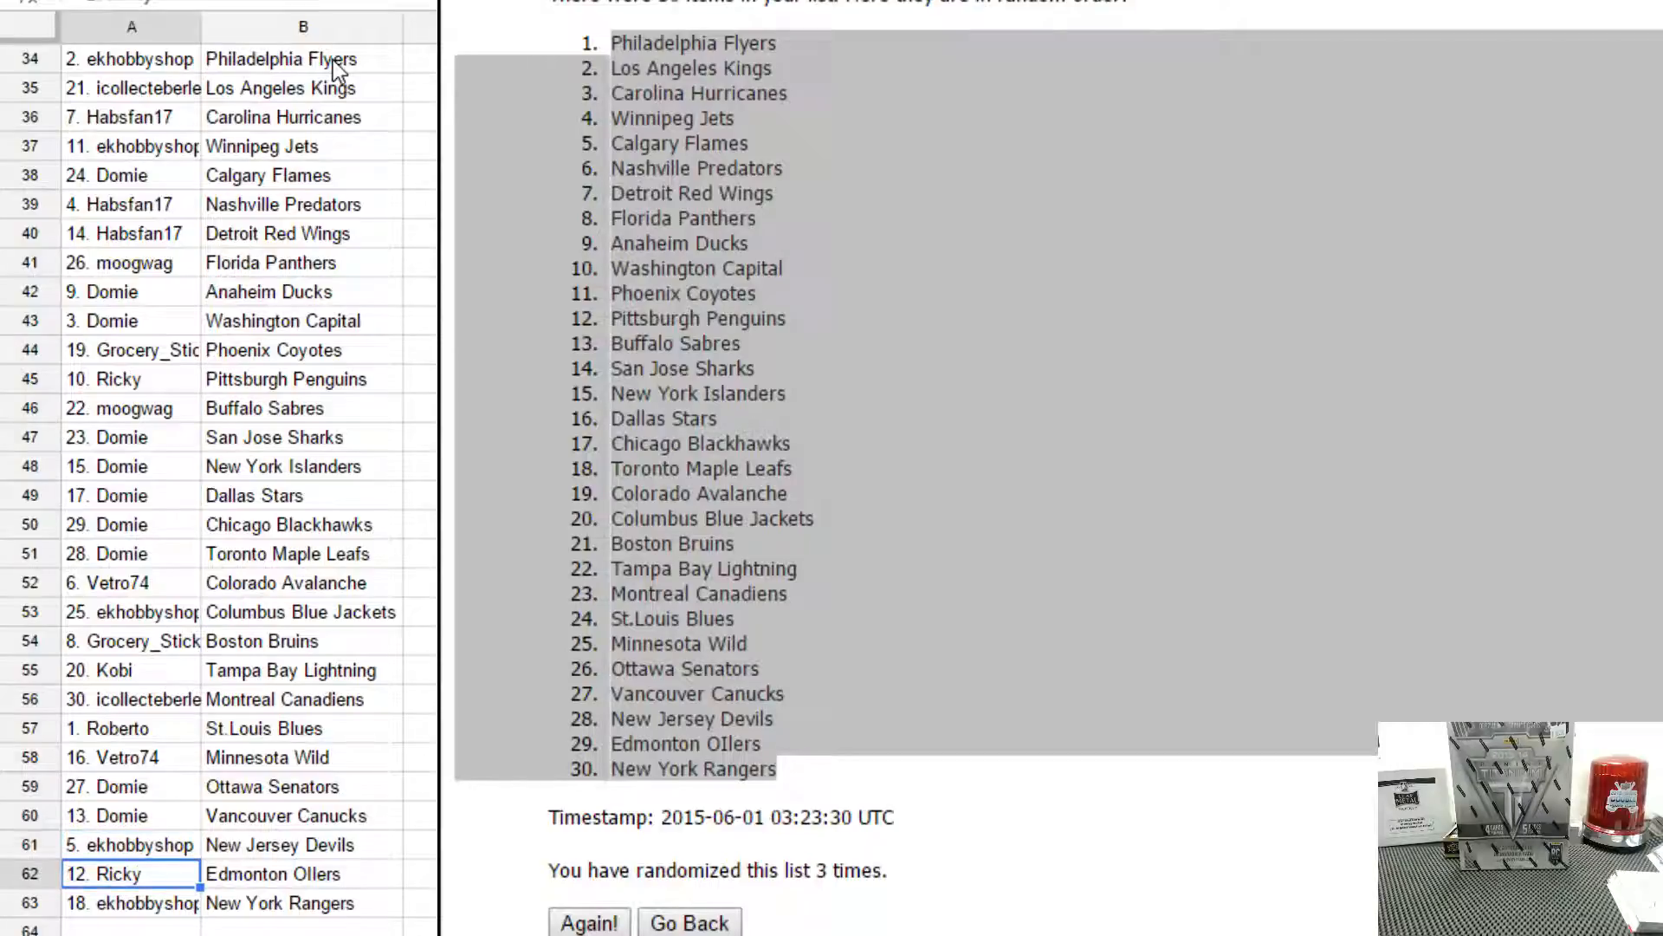
click(131, 902)
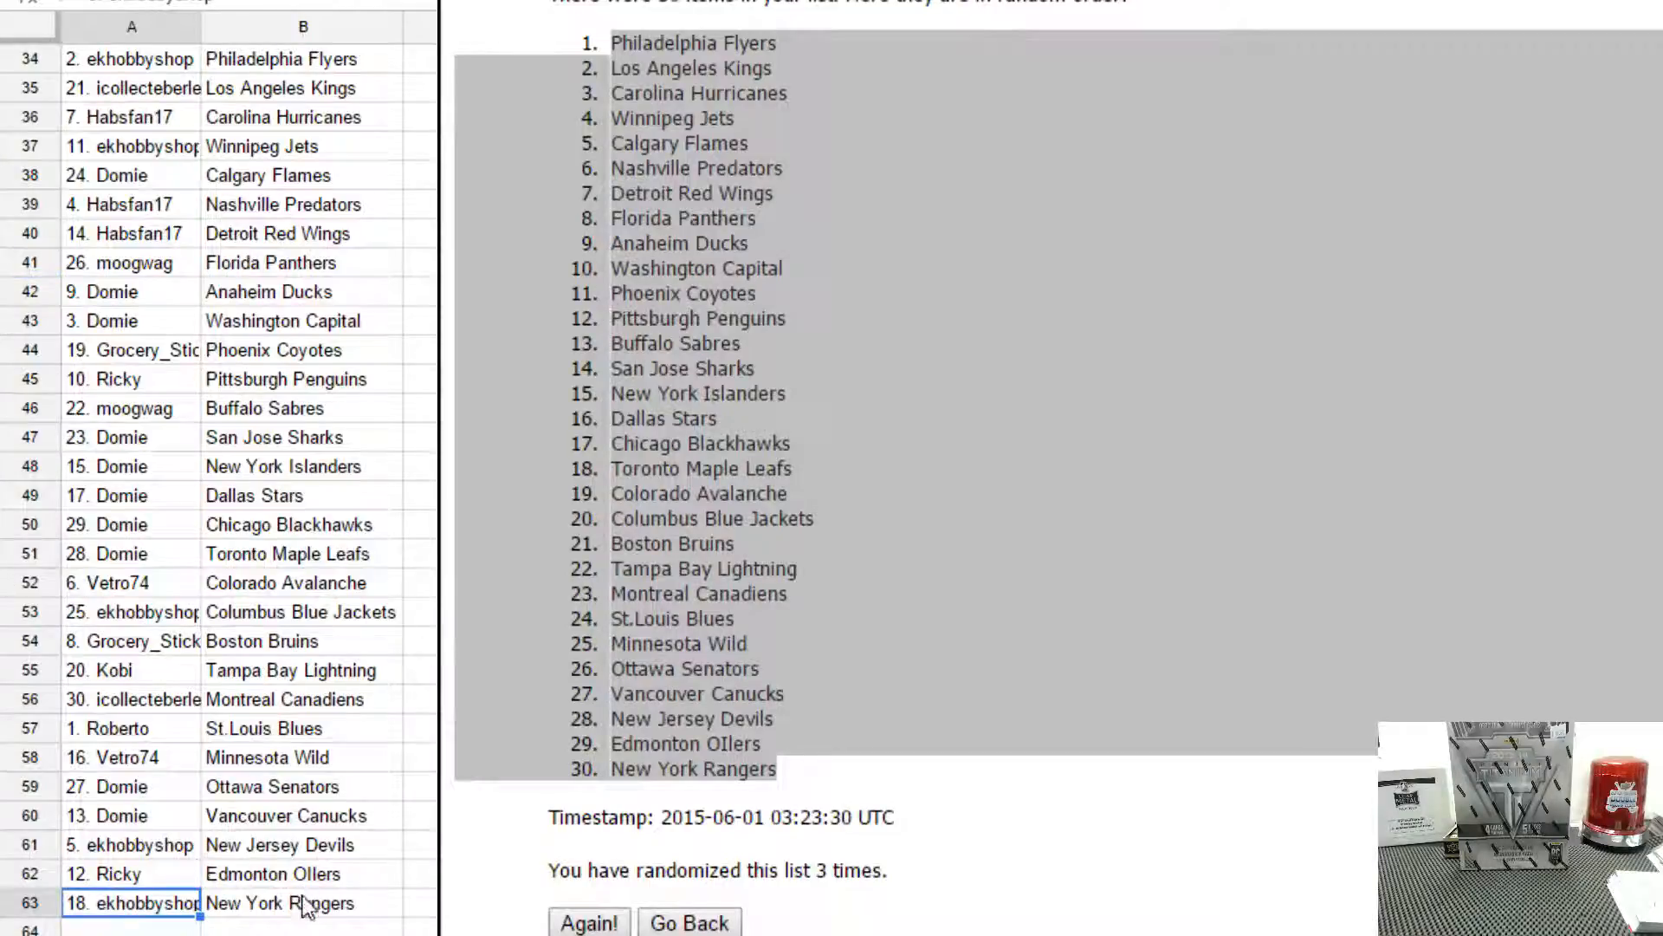
click(301, 903)
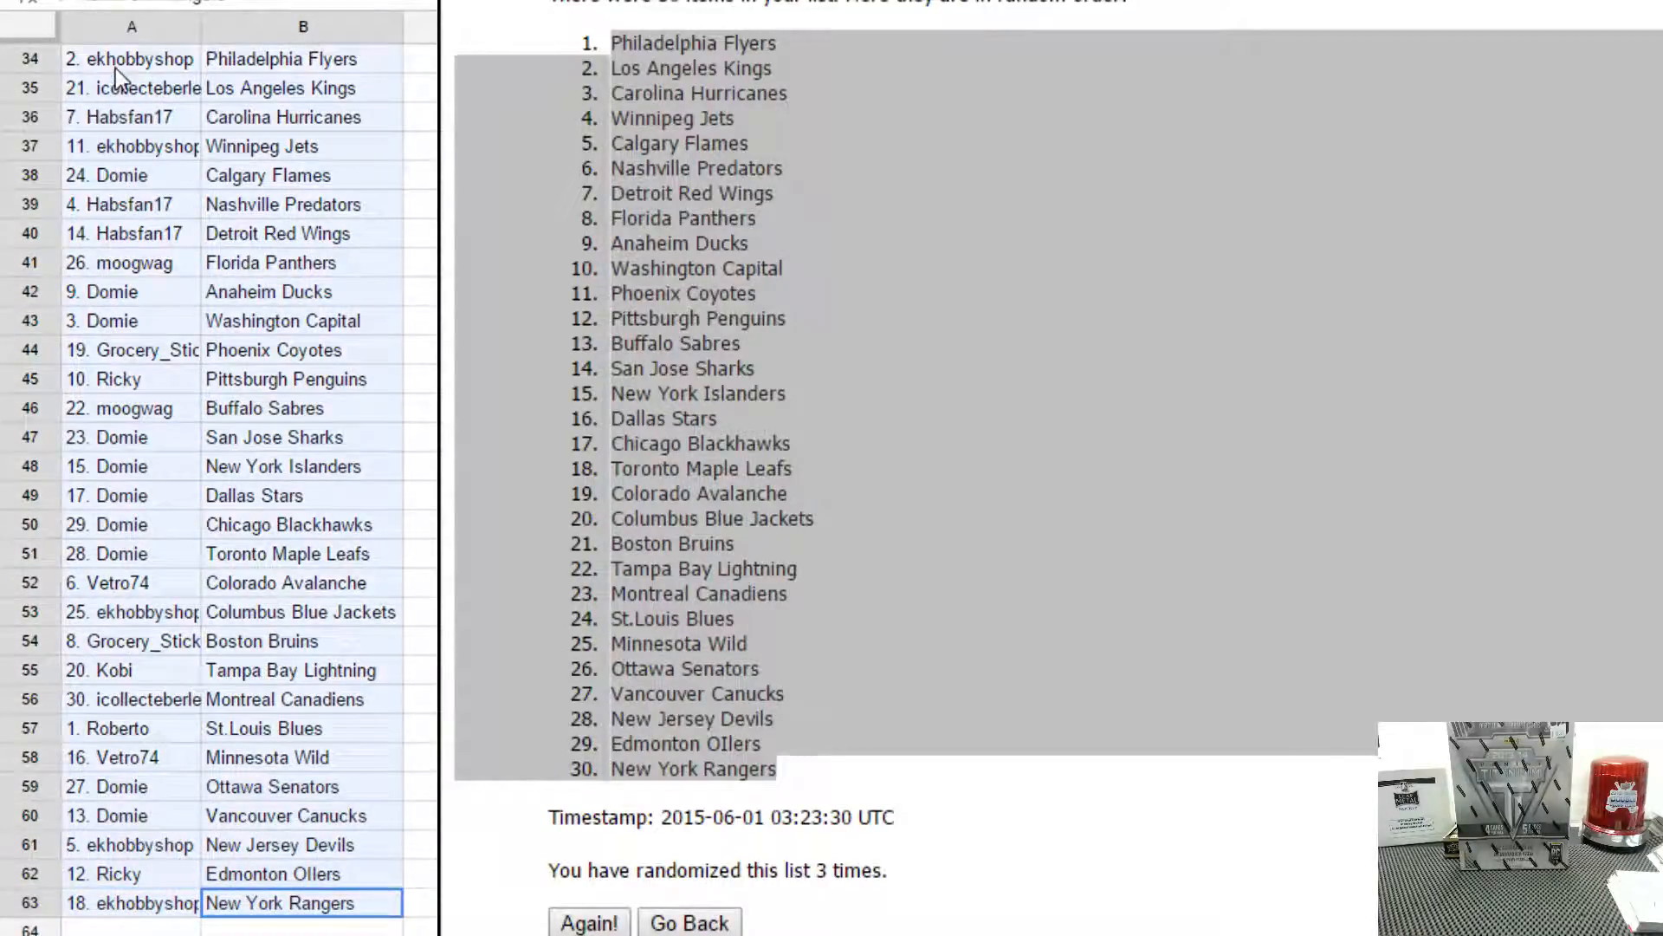